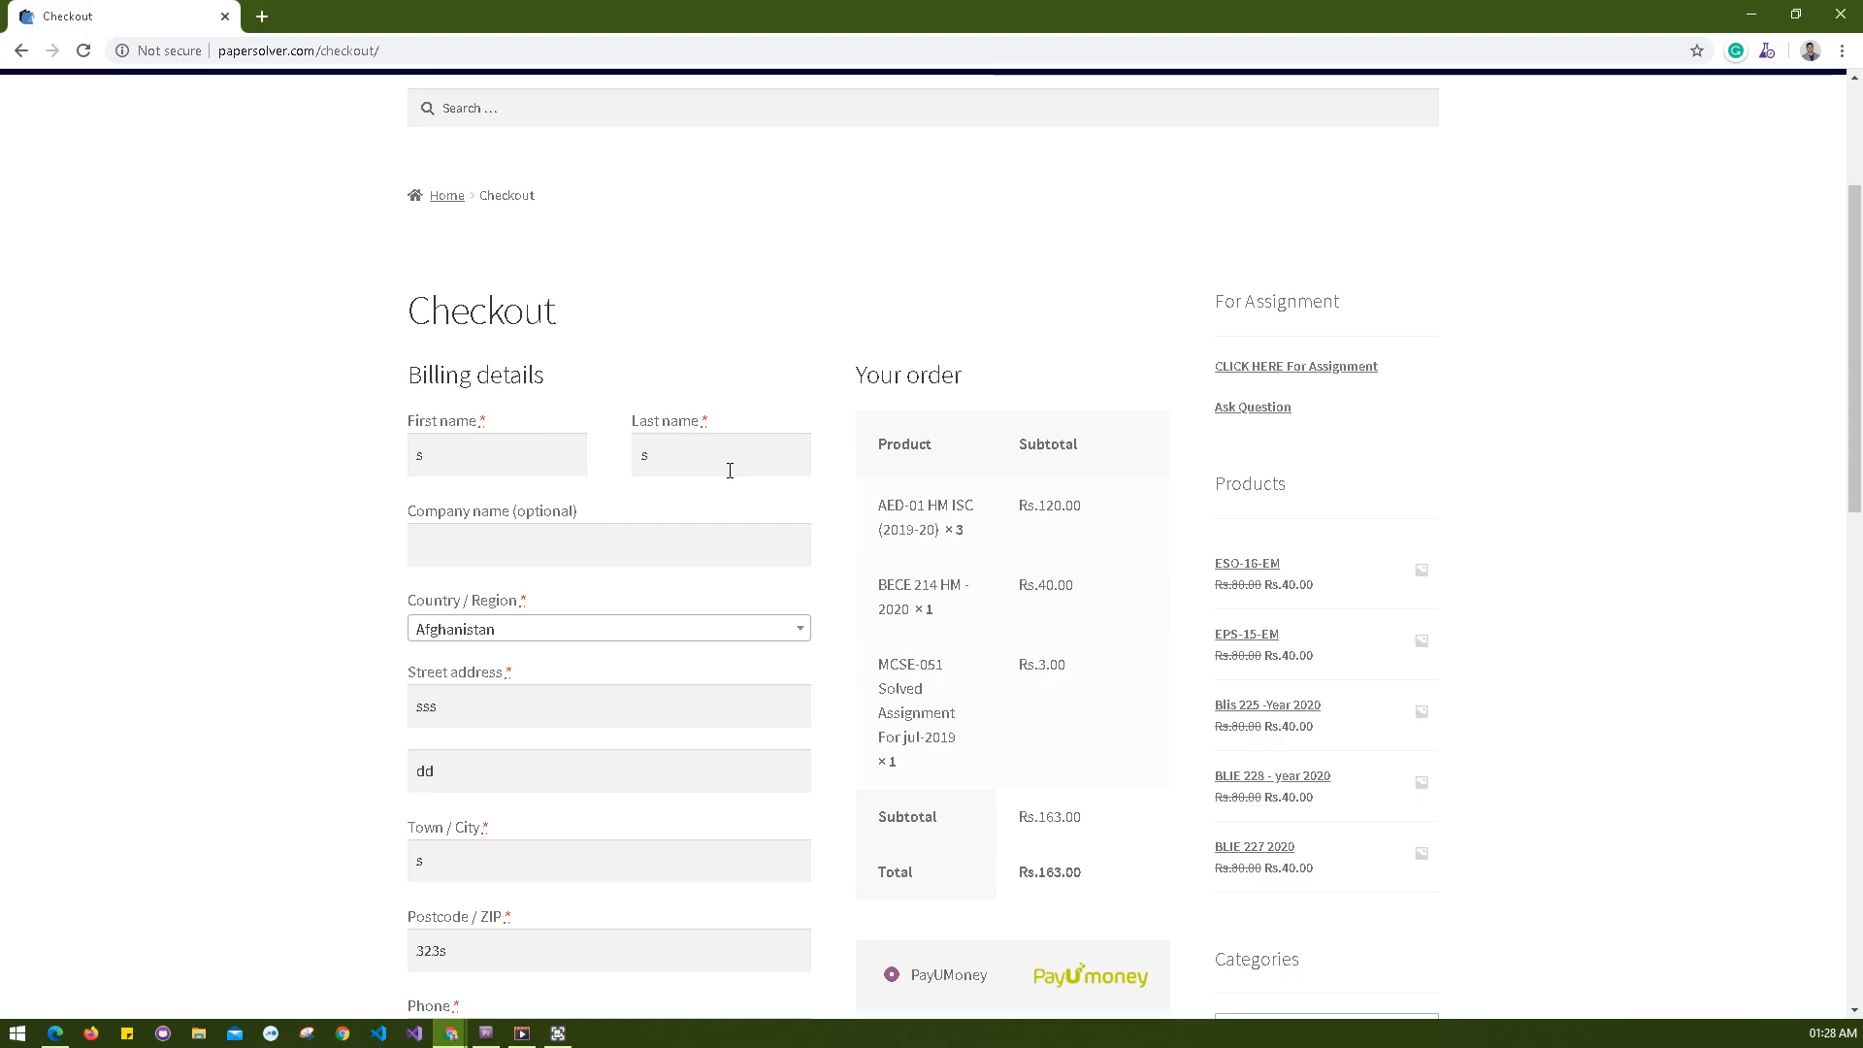
{"action": "mouse_move", "coordinate": [728, 470]}
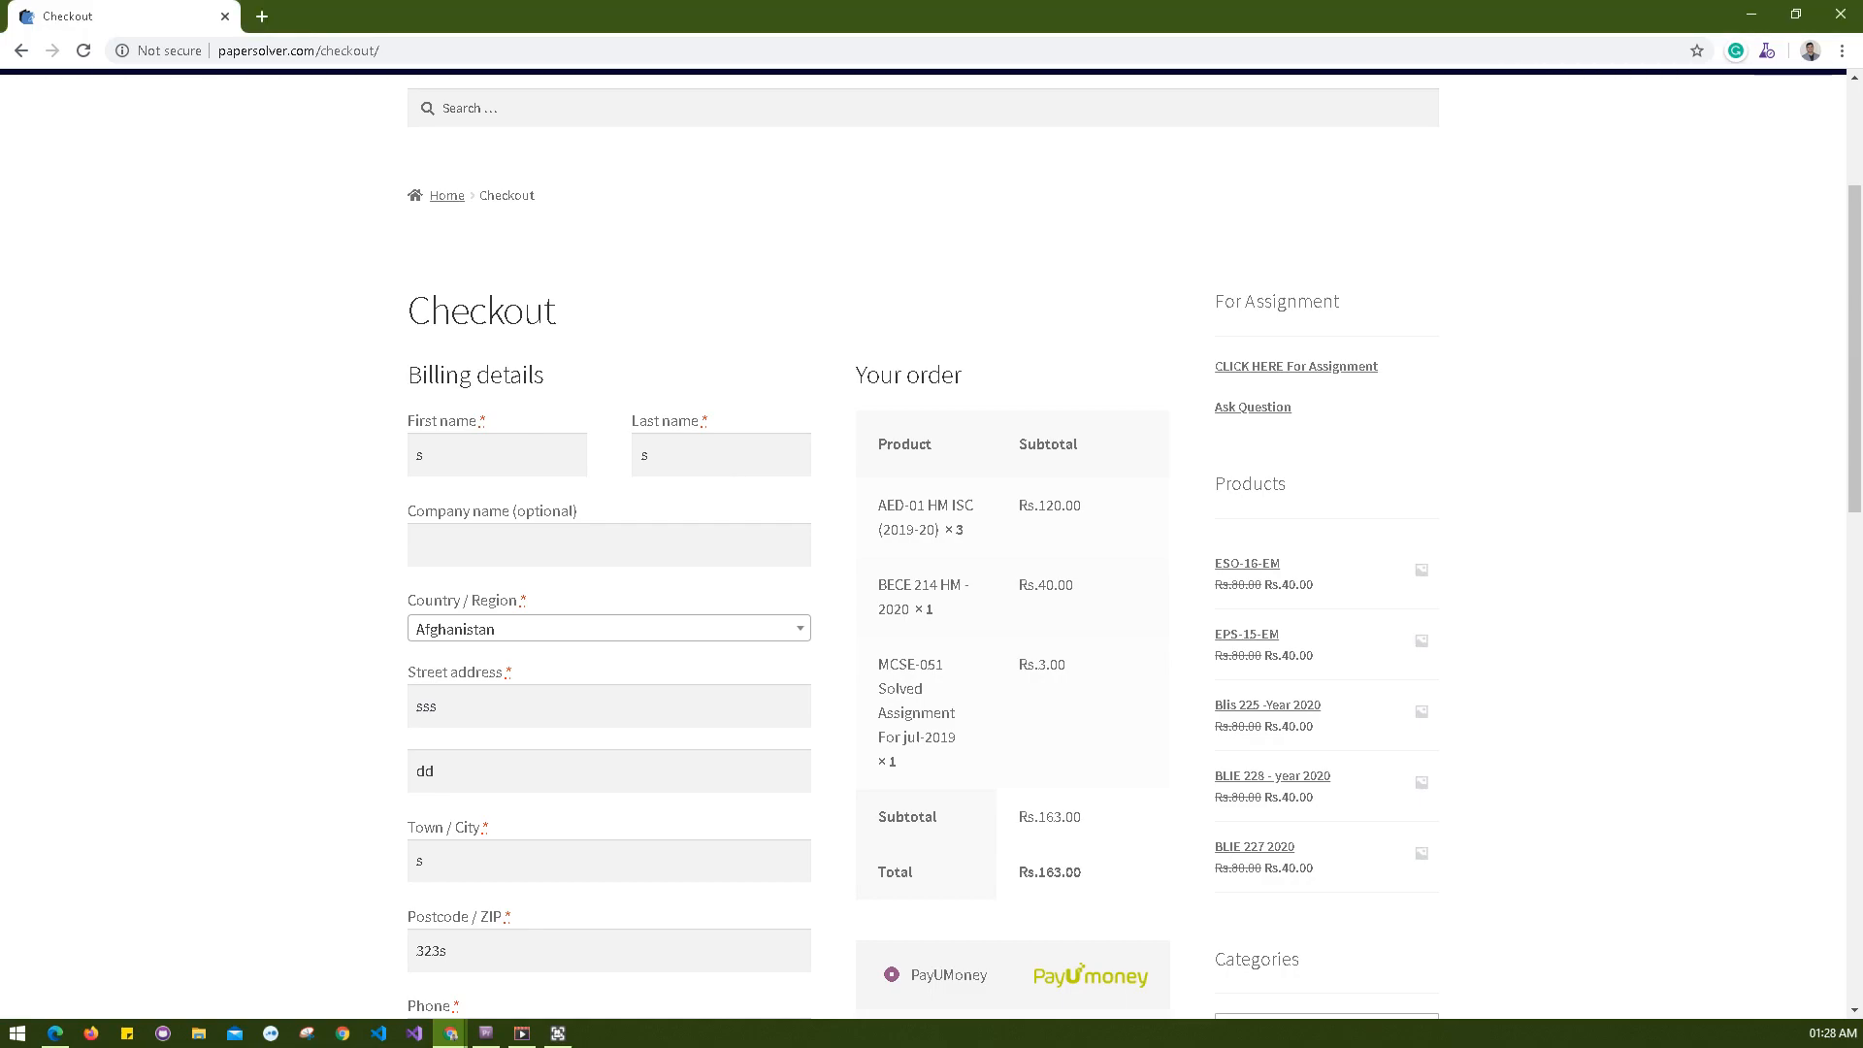
- Tick the 'I have read and agree to the website terms and conditions' checkbox on checkout
{"action": "scroll", "scroll_direction": "down", "scroll_amount": 3}
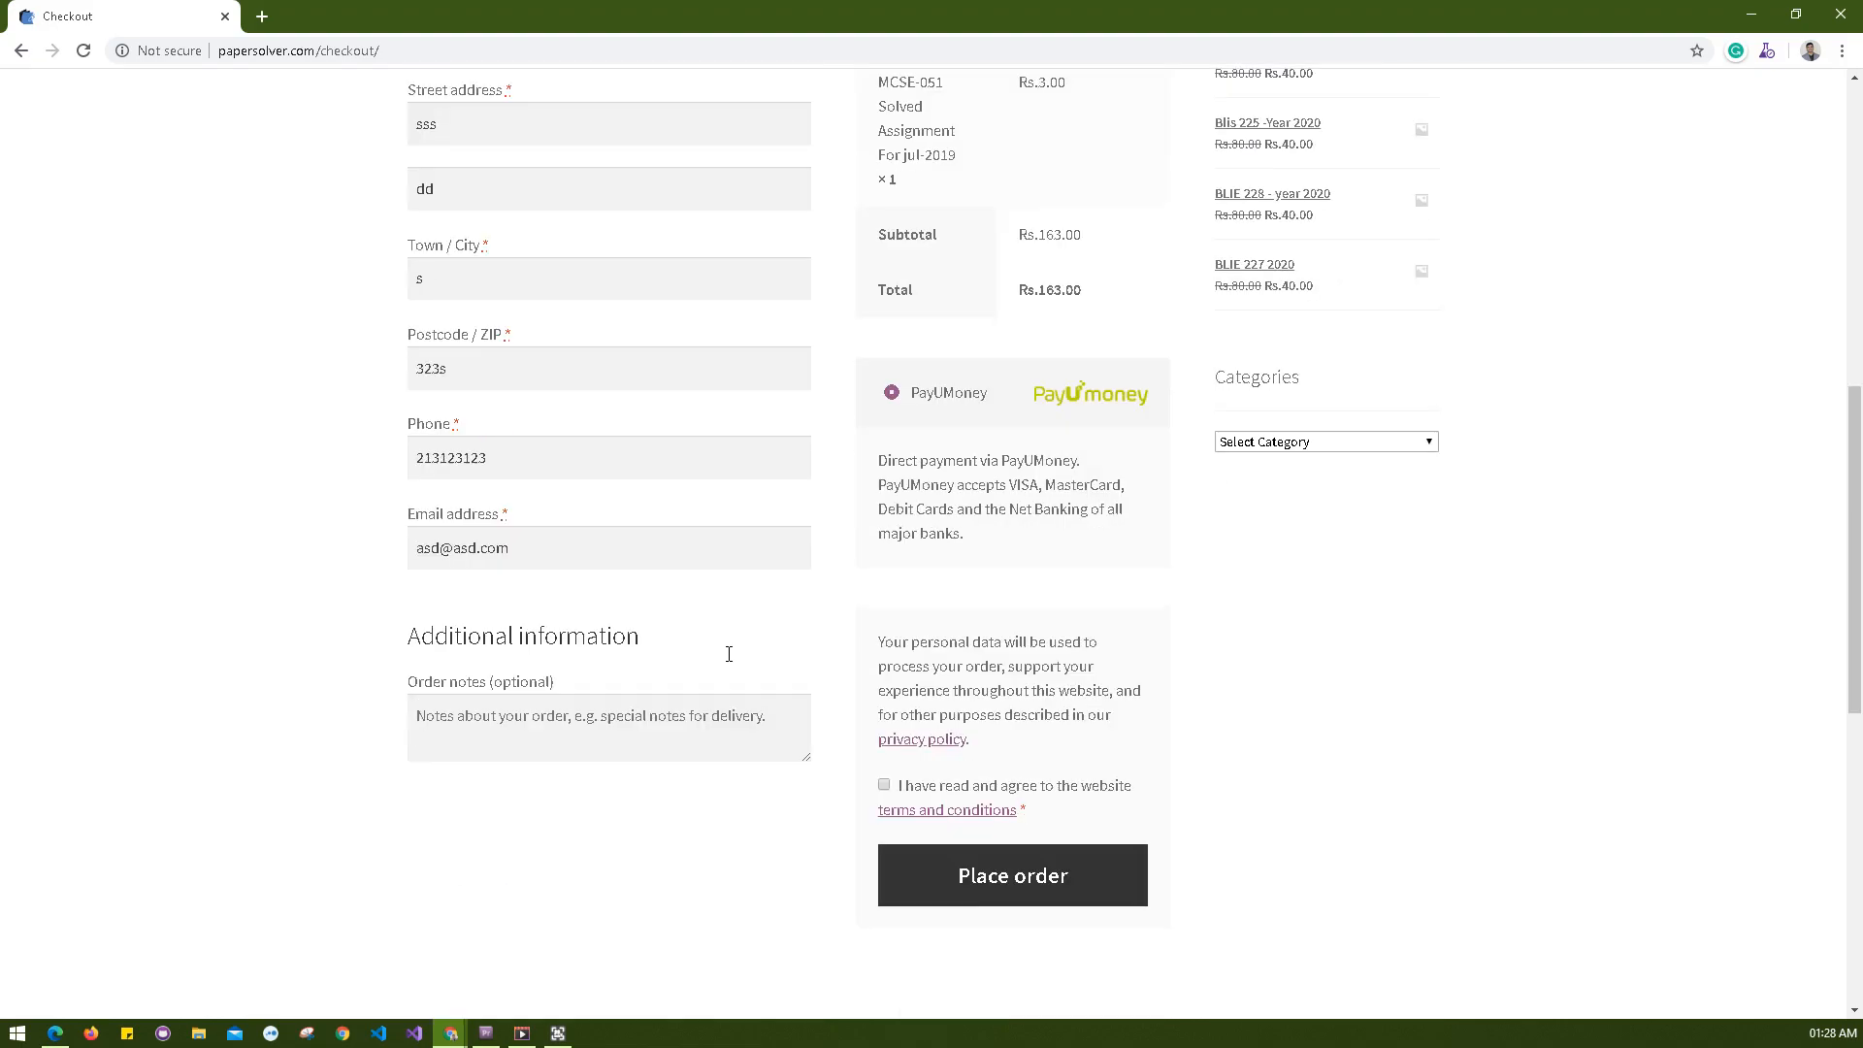
{"action": "left_click", "coordinate": [885, 784]}
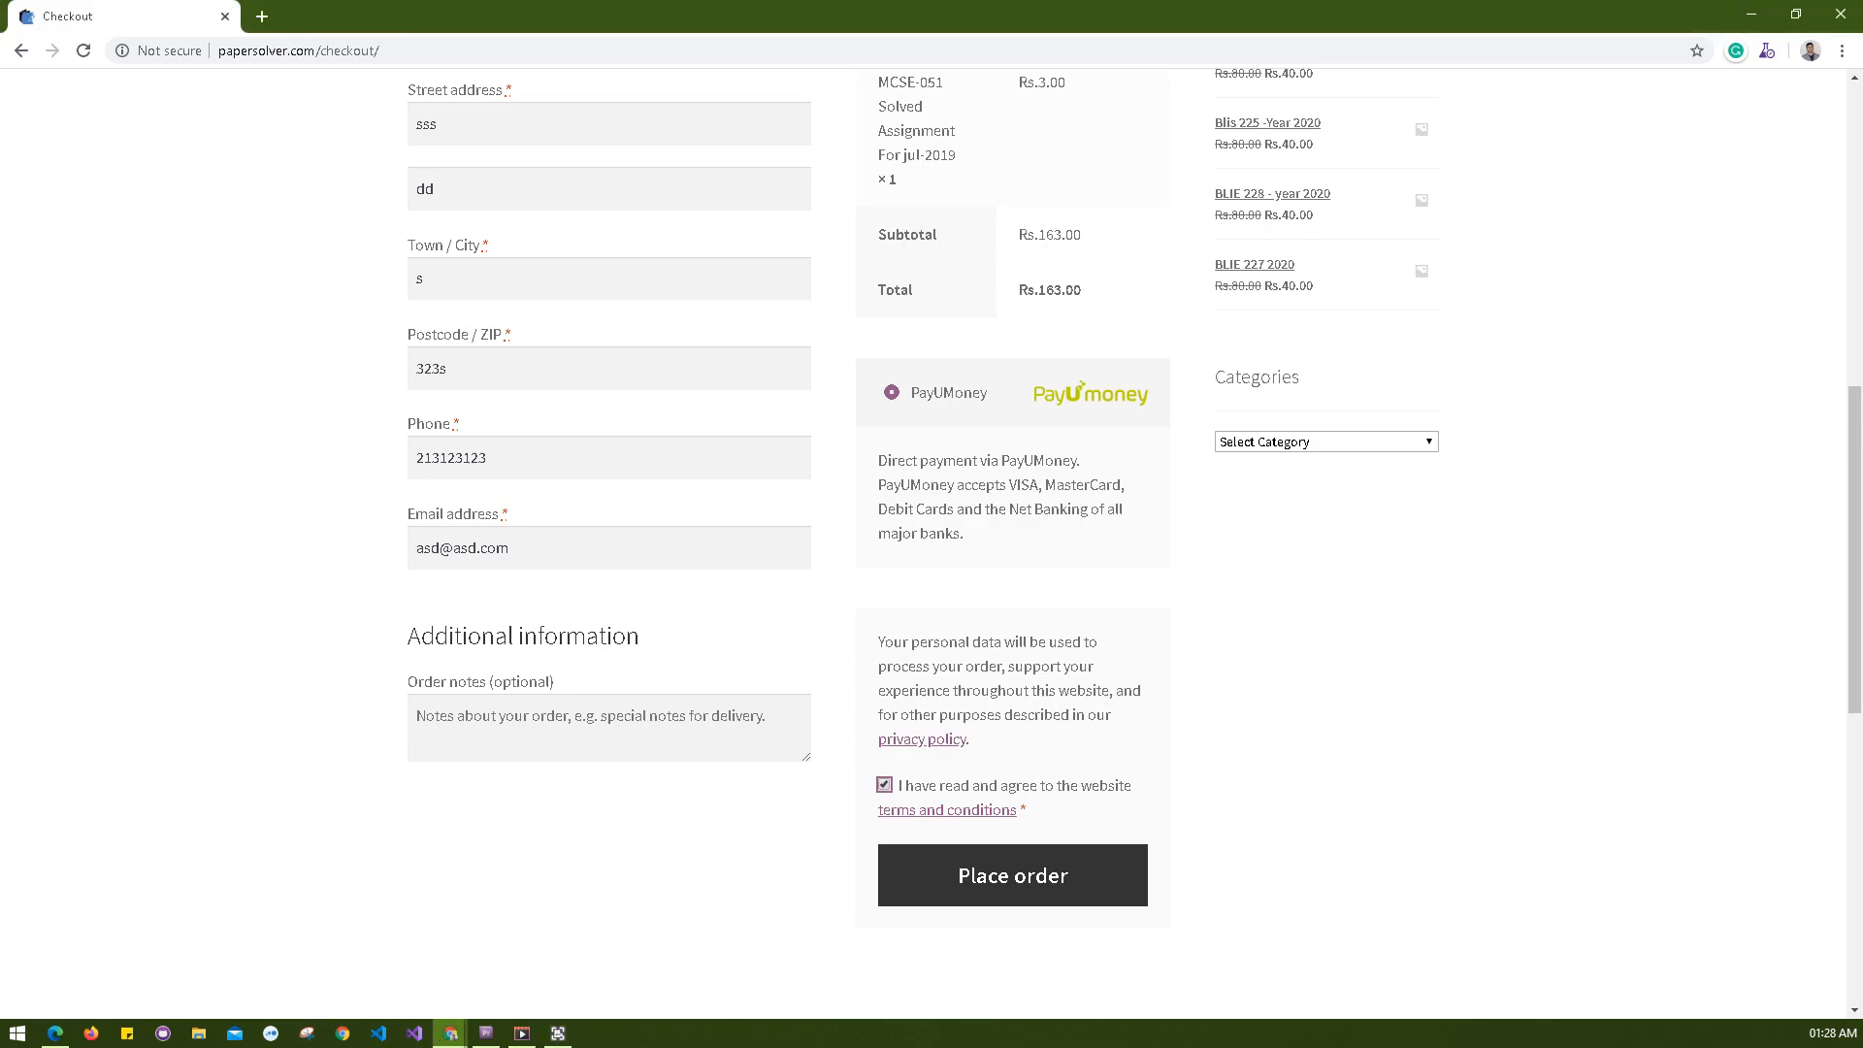
{"action": "left_click", "coordinate": [885, 784]}
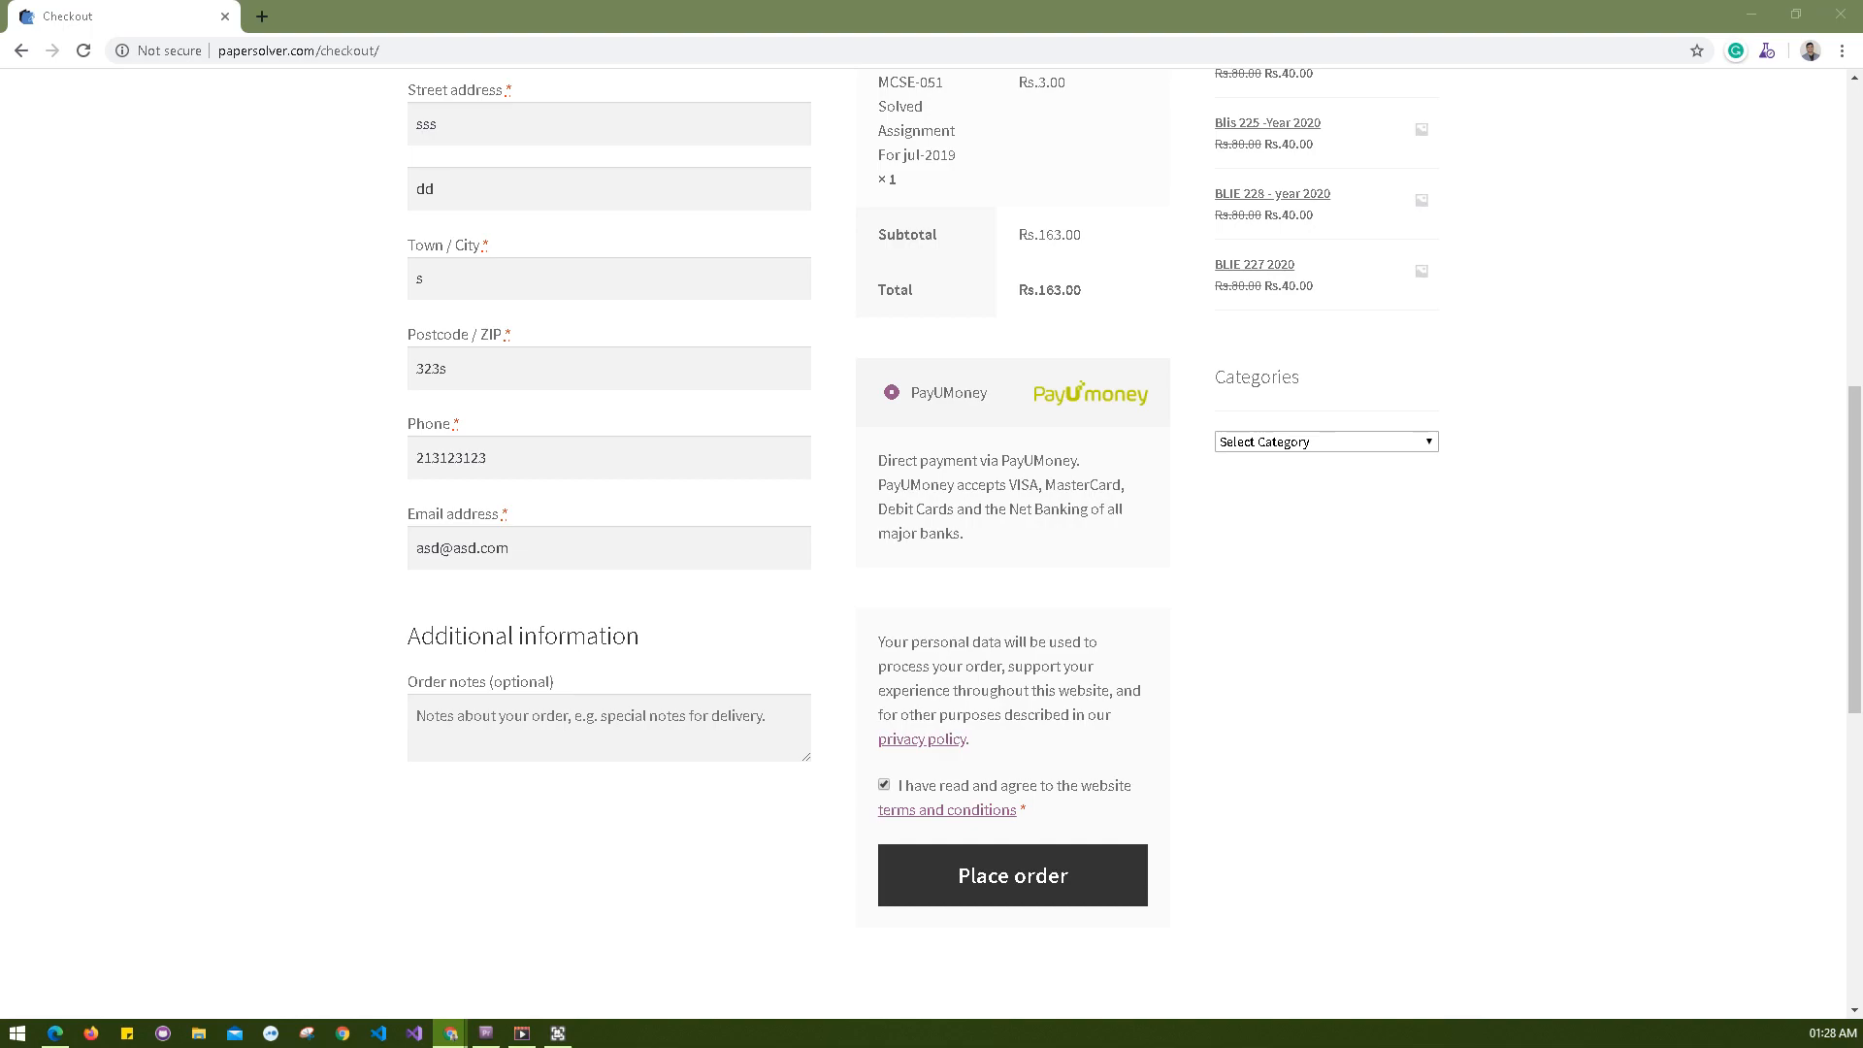
- Place the order, get an Internal Server Error, and bring up DevTools' Network panel
{"action": "left_click", "coordinate": [1011, 876]}
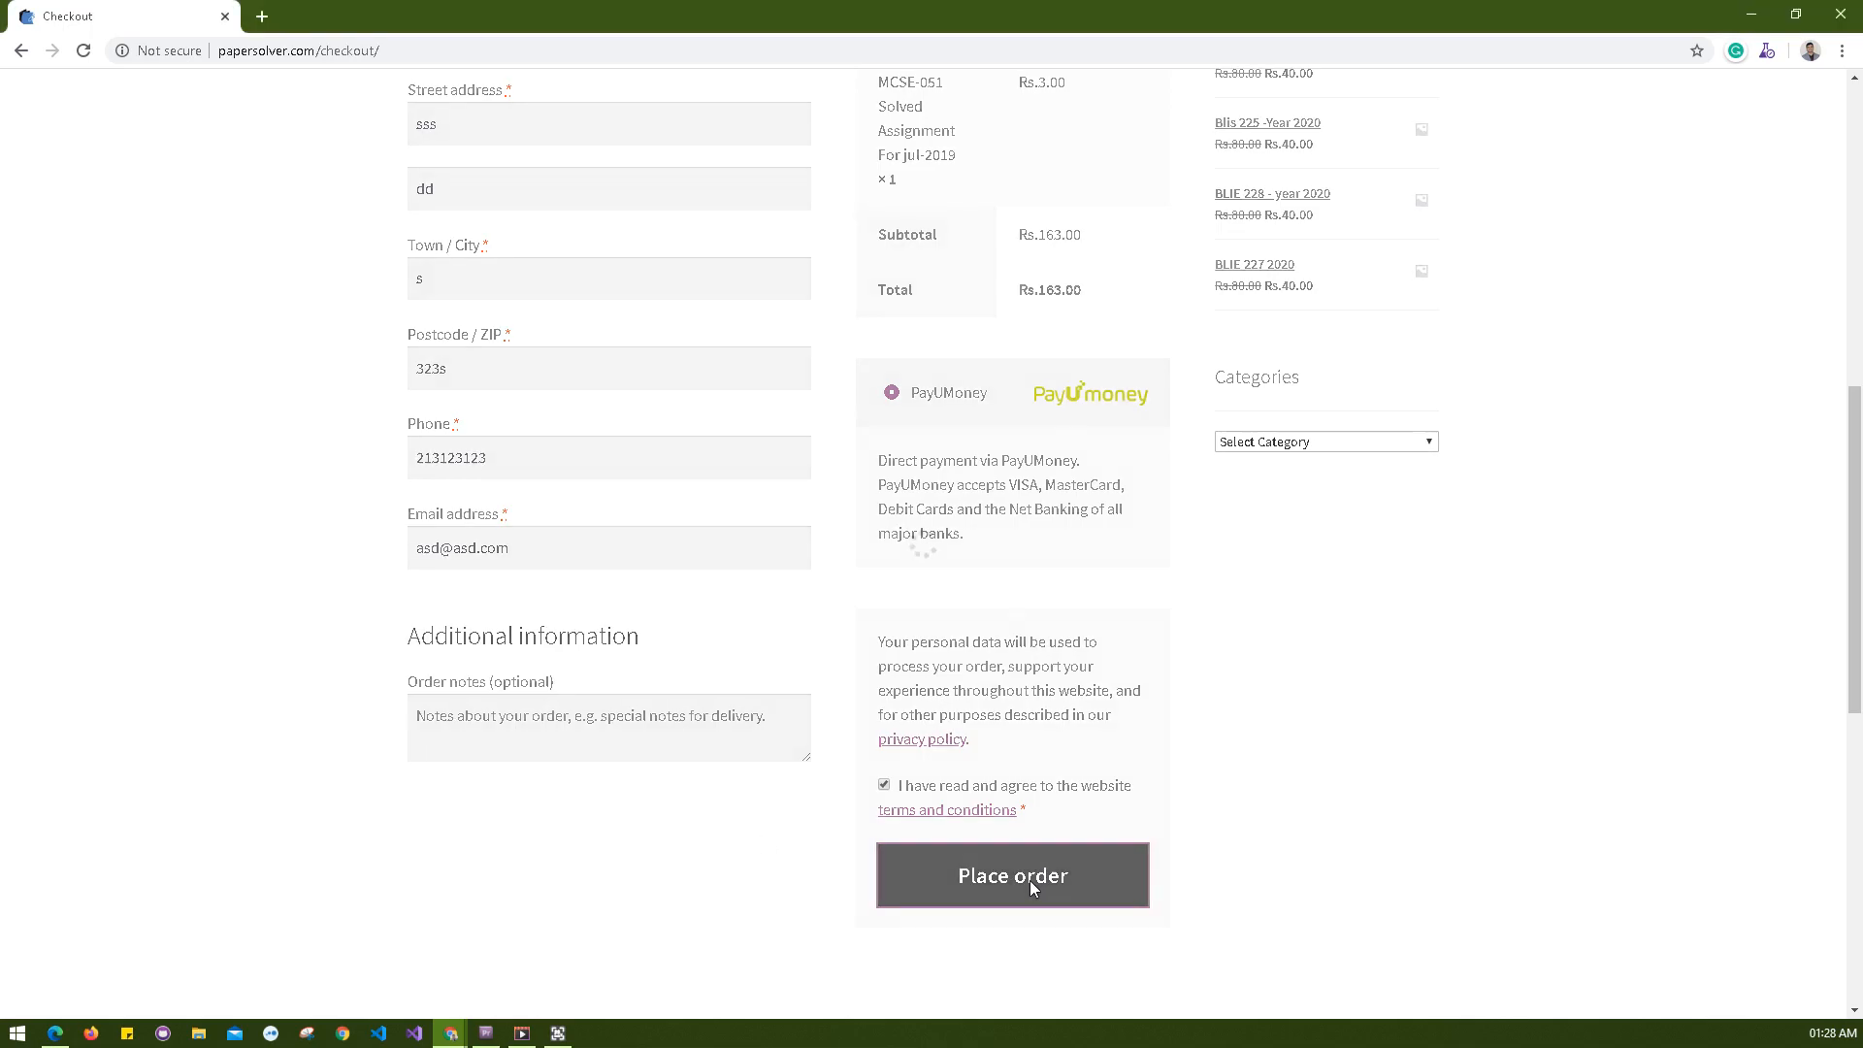
{"action": "left_click", "coordinate": [1011, 875]}
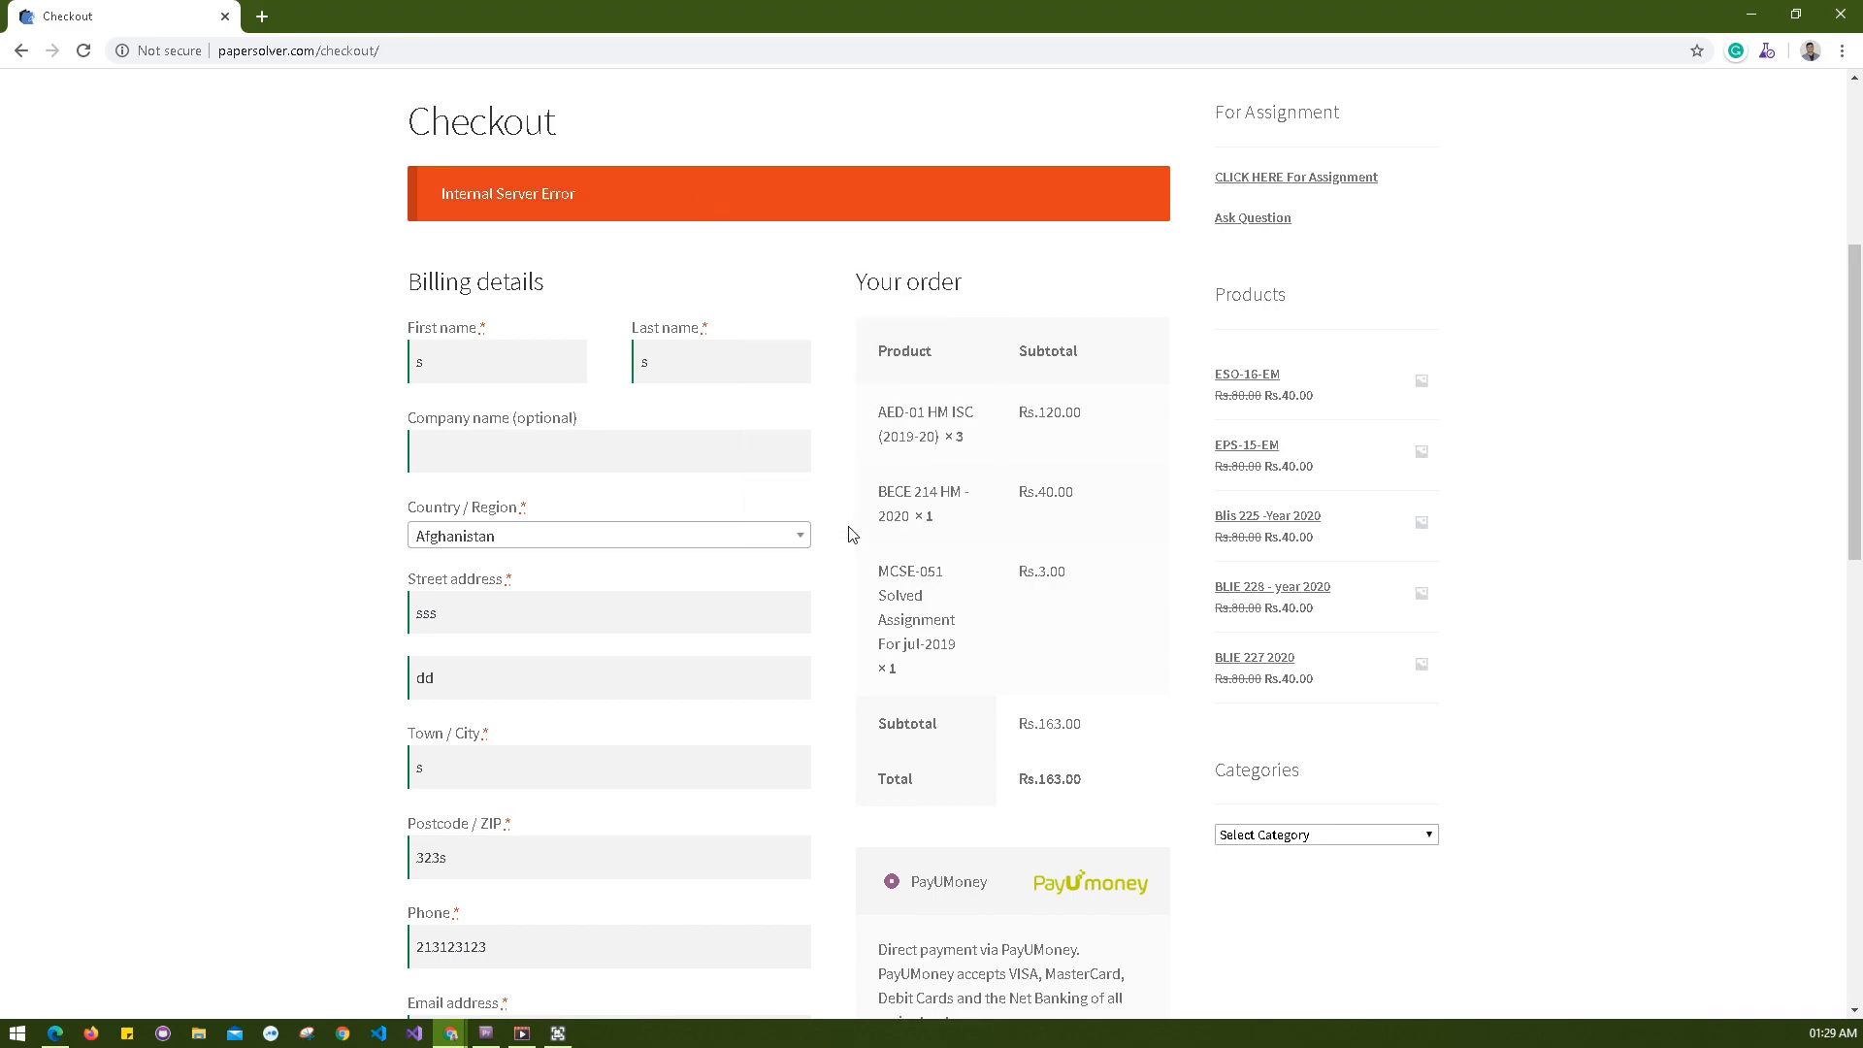
{"action": "key", "text": "F12"}
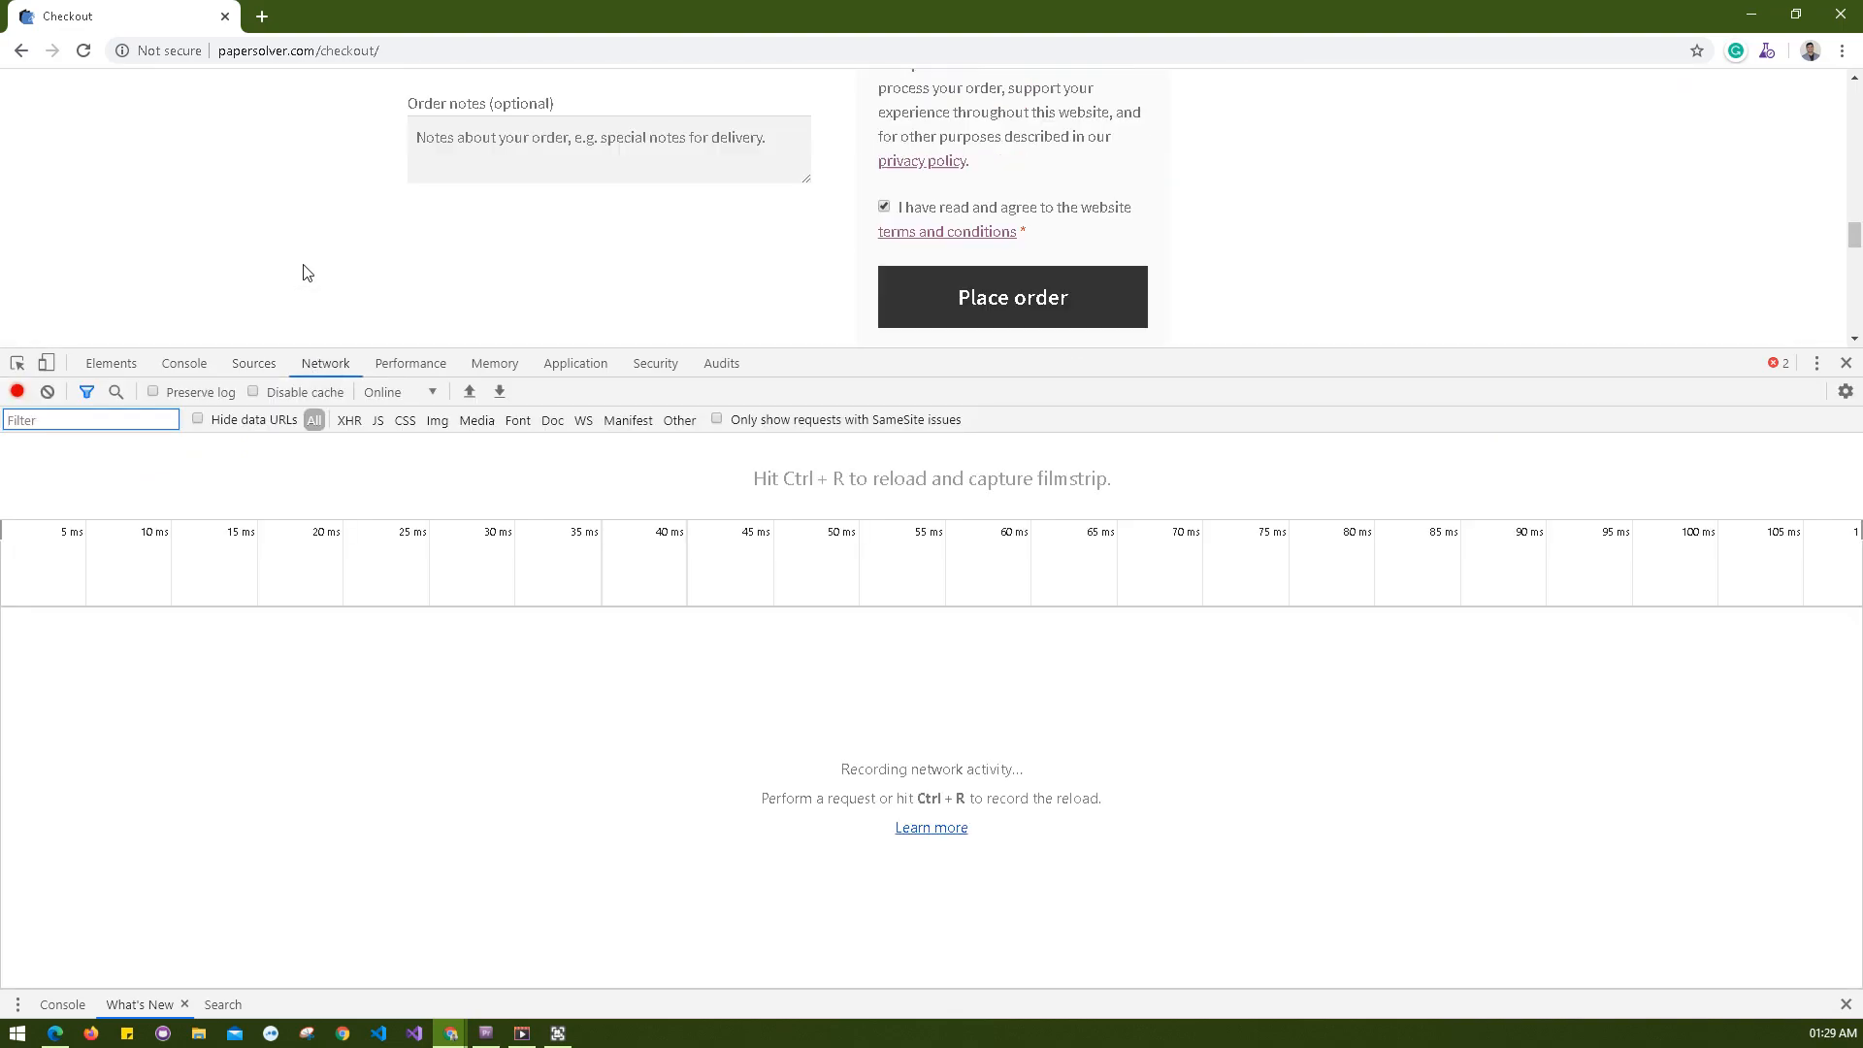
{"action": "left_click", "coordinate": [1011, 296]}
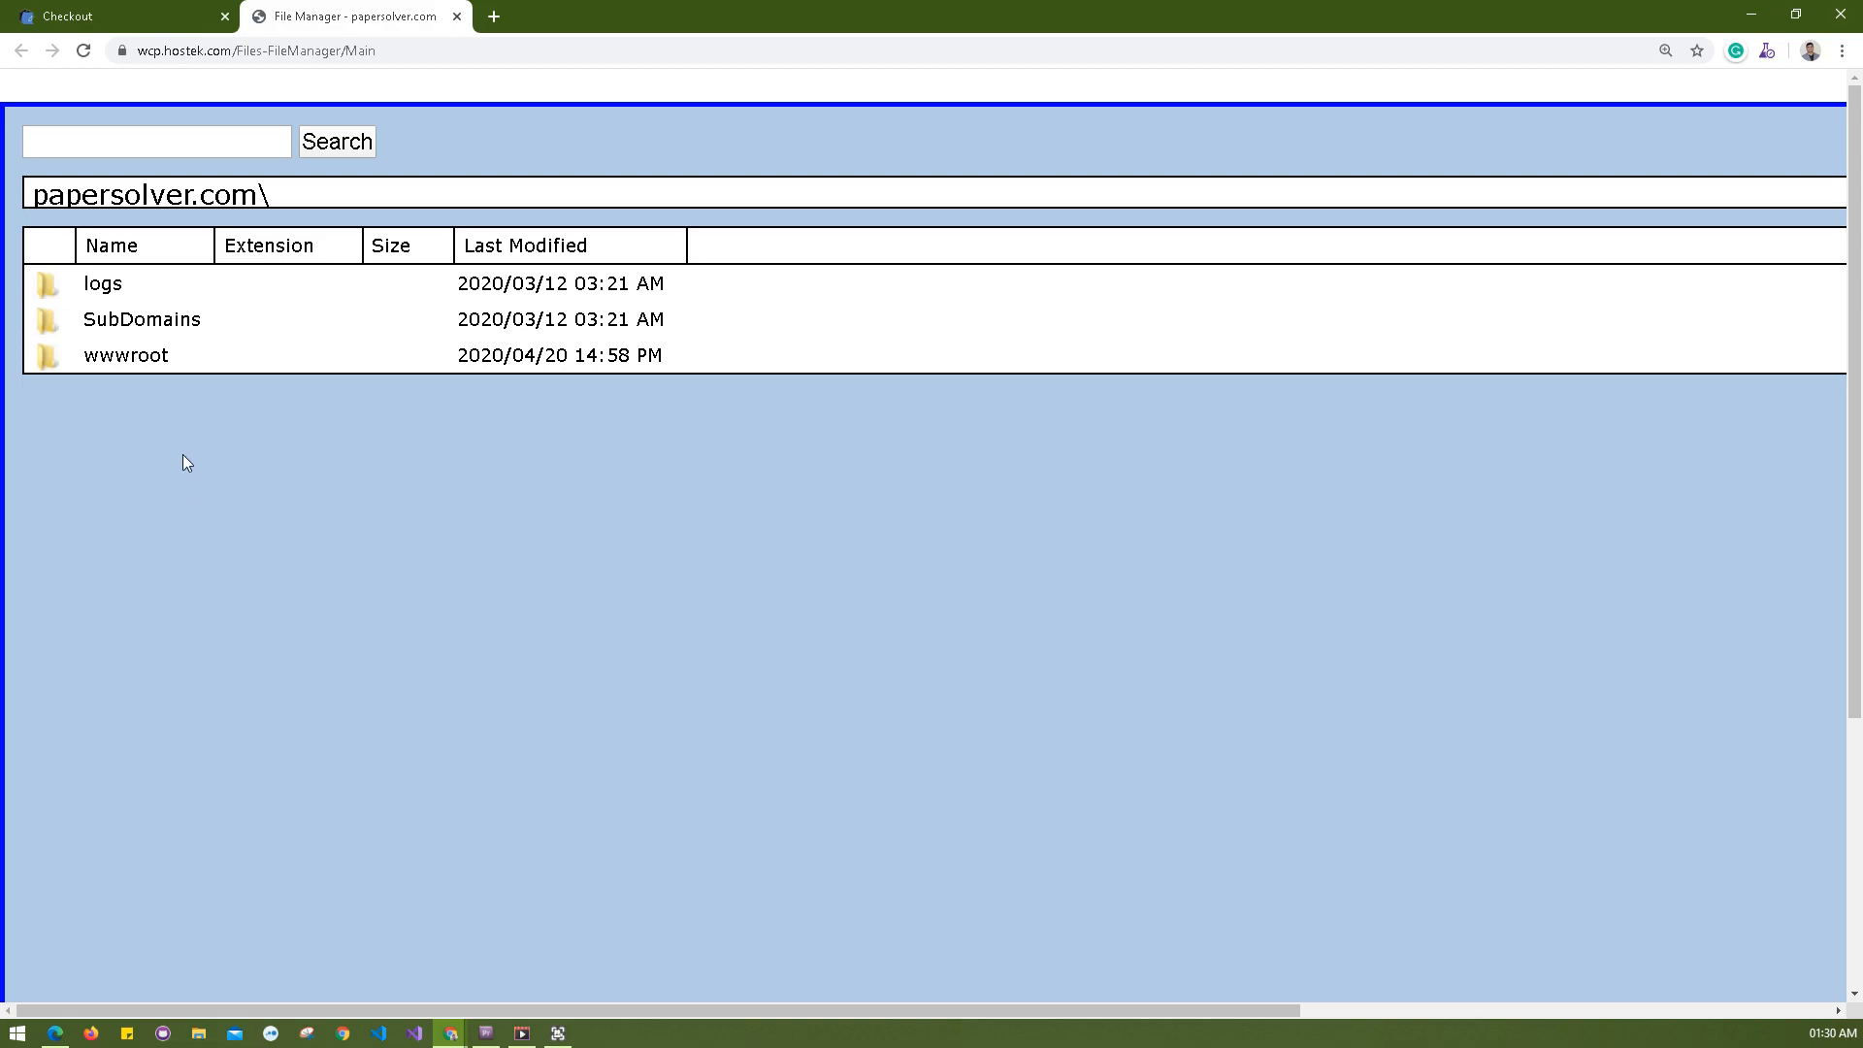
- Browse into wwwroot and show the context menu for wp-config.php
{"action": "double_click", "coordinate": [124, 353]}
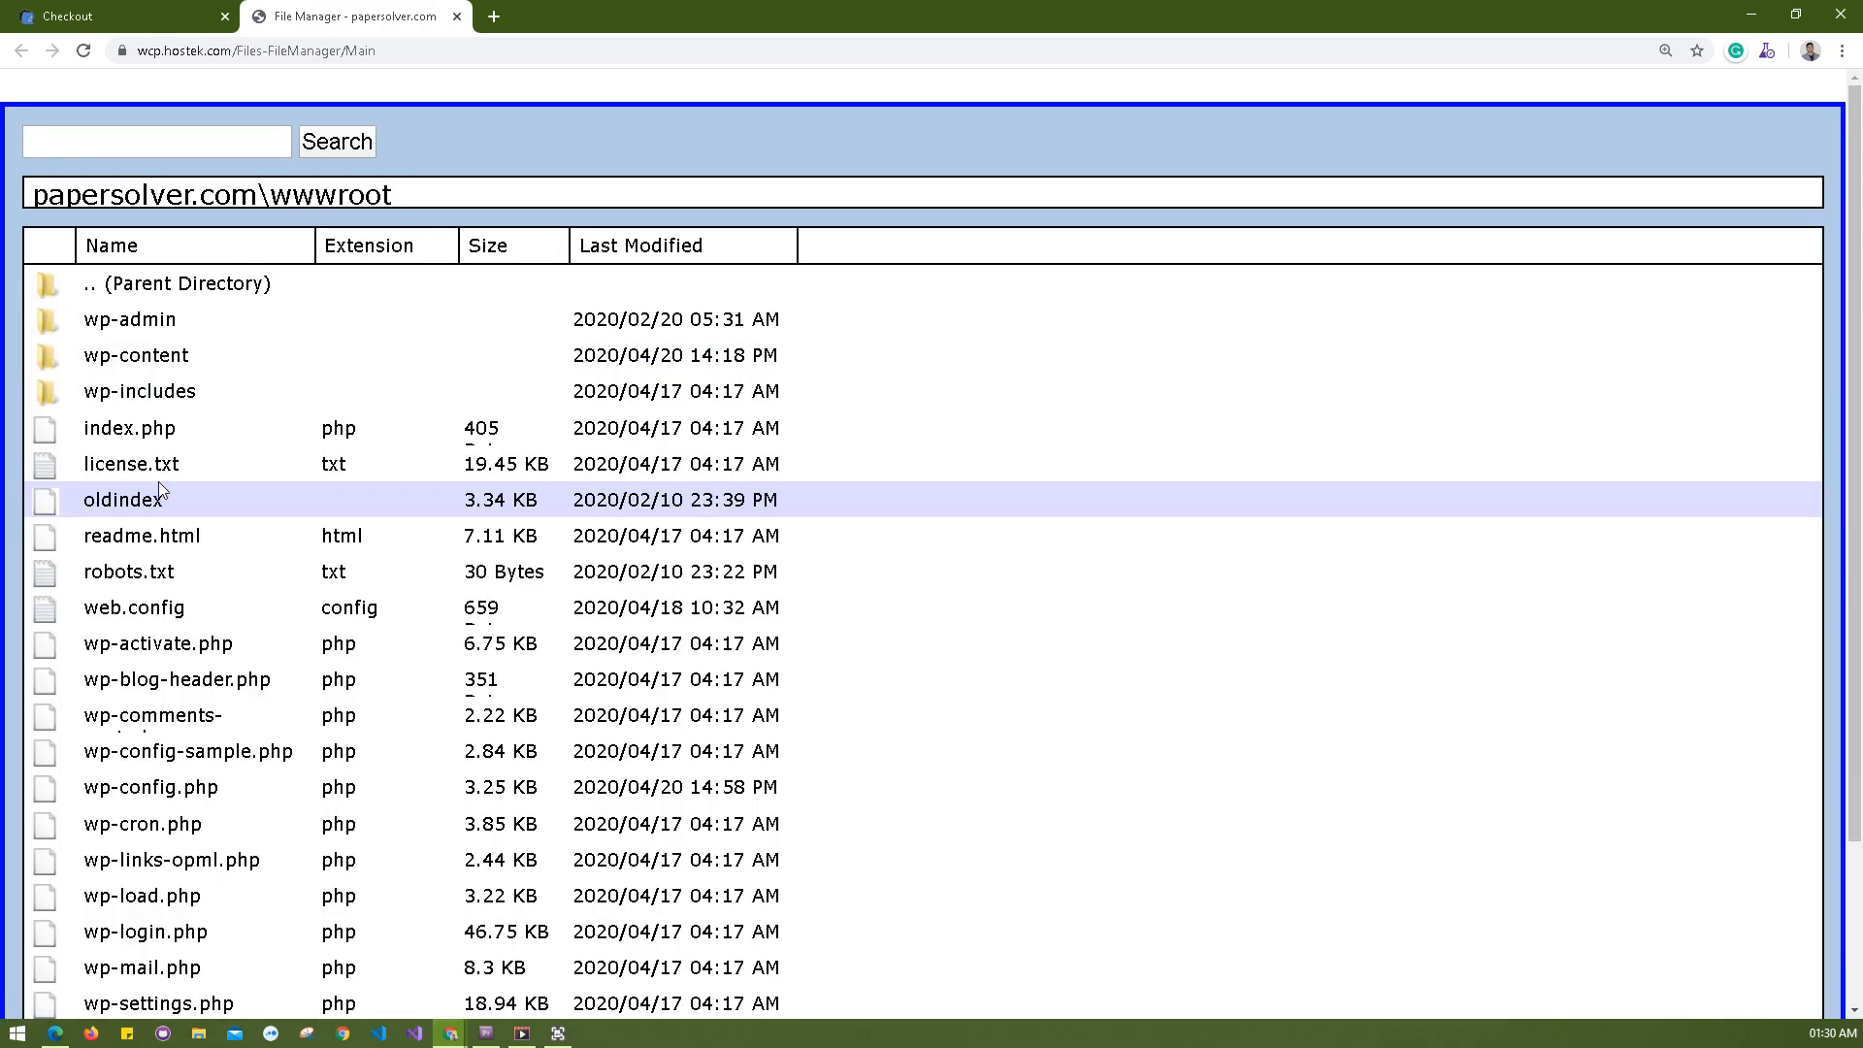
{"action": "left_click", "coordinate": [152, 717]}
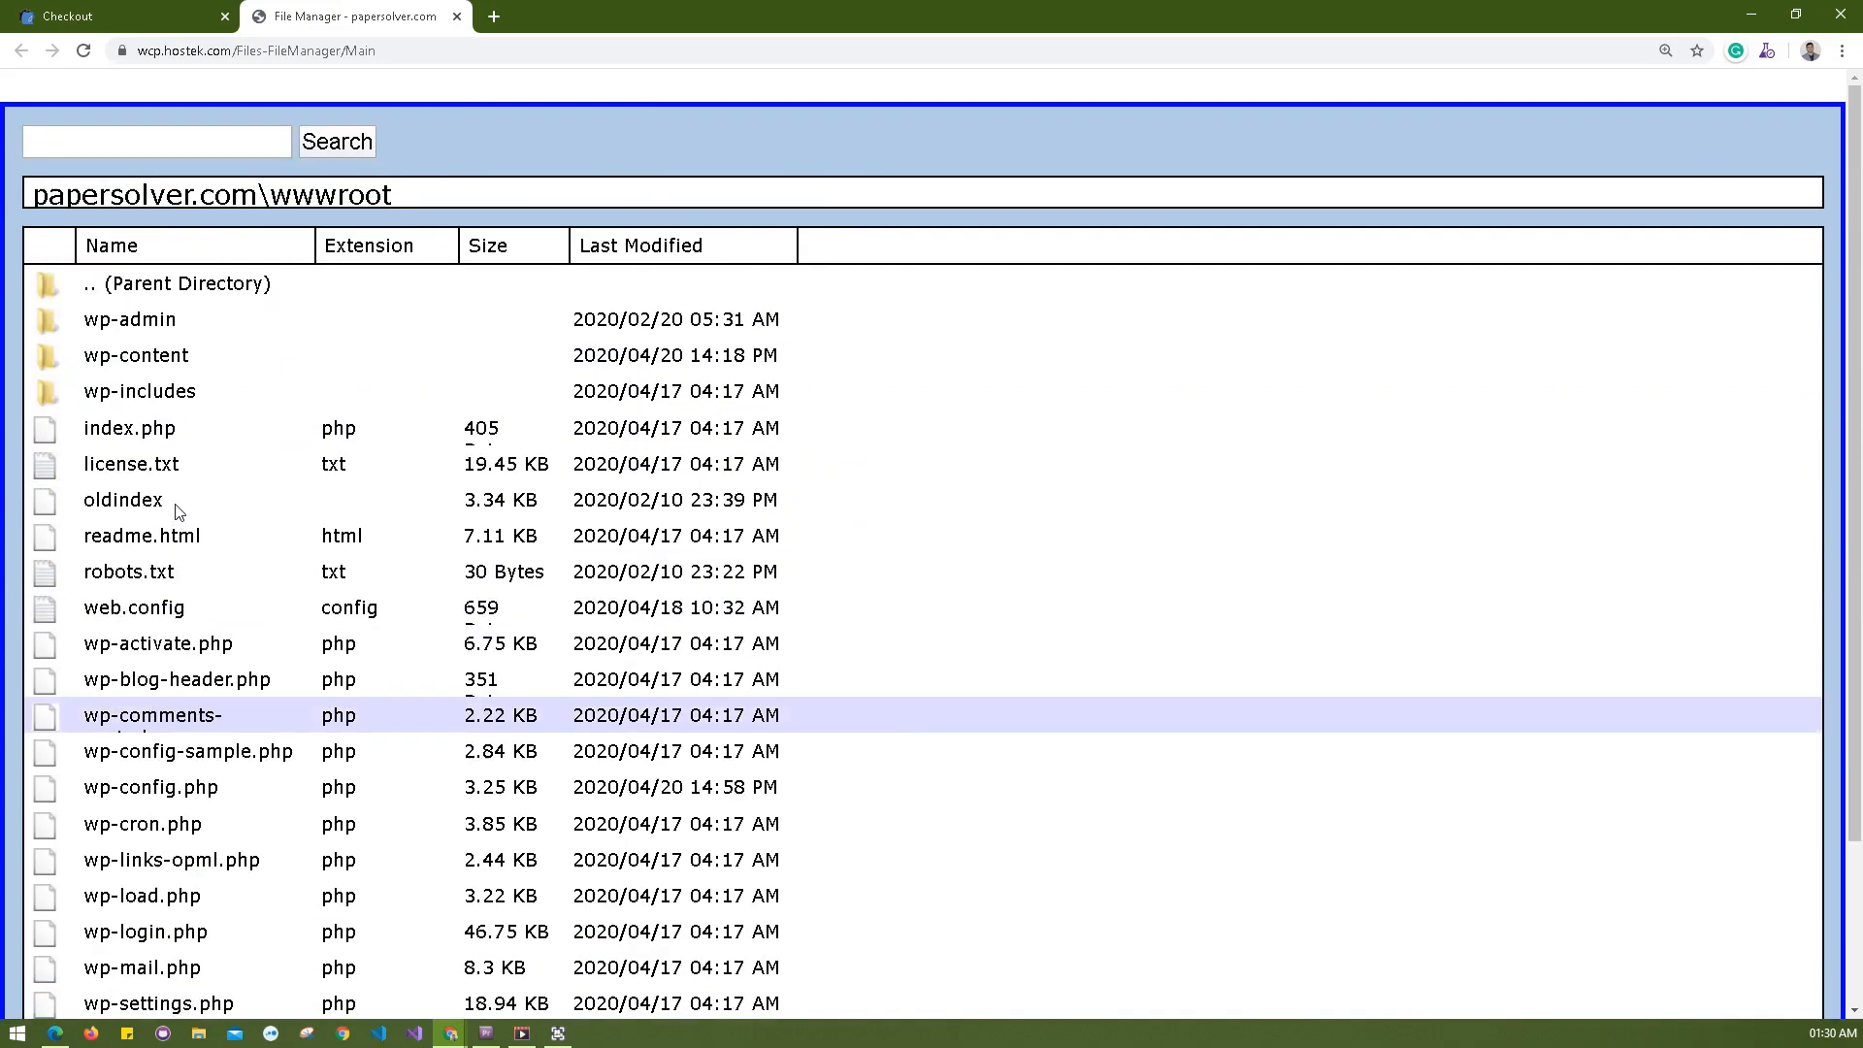
{"action": "left_click", "coordinate": [136, 355]}
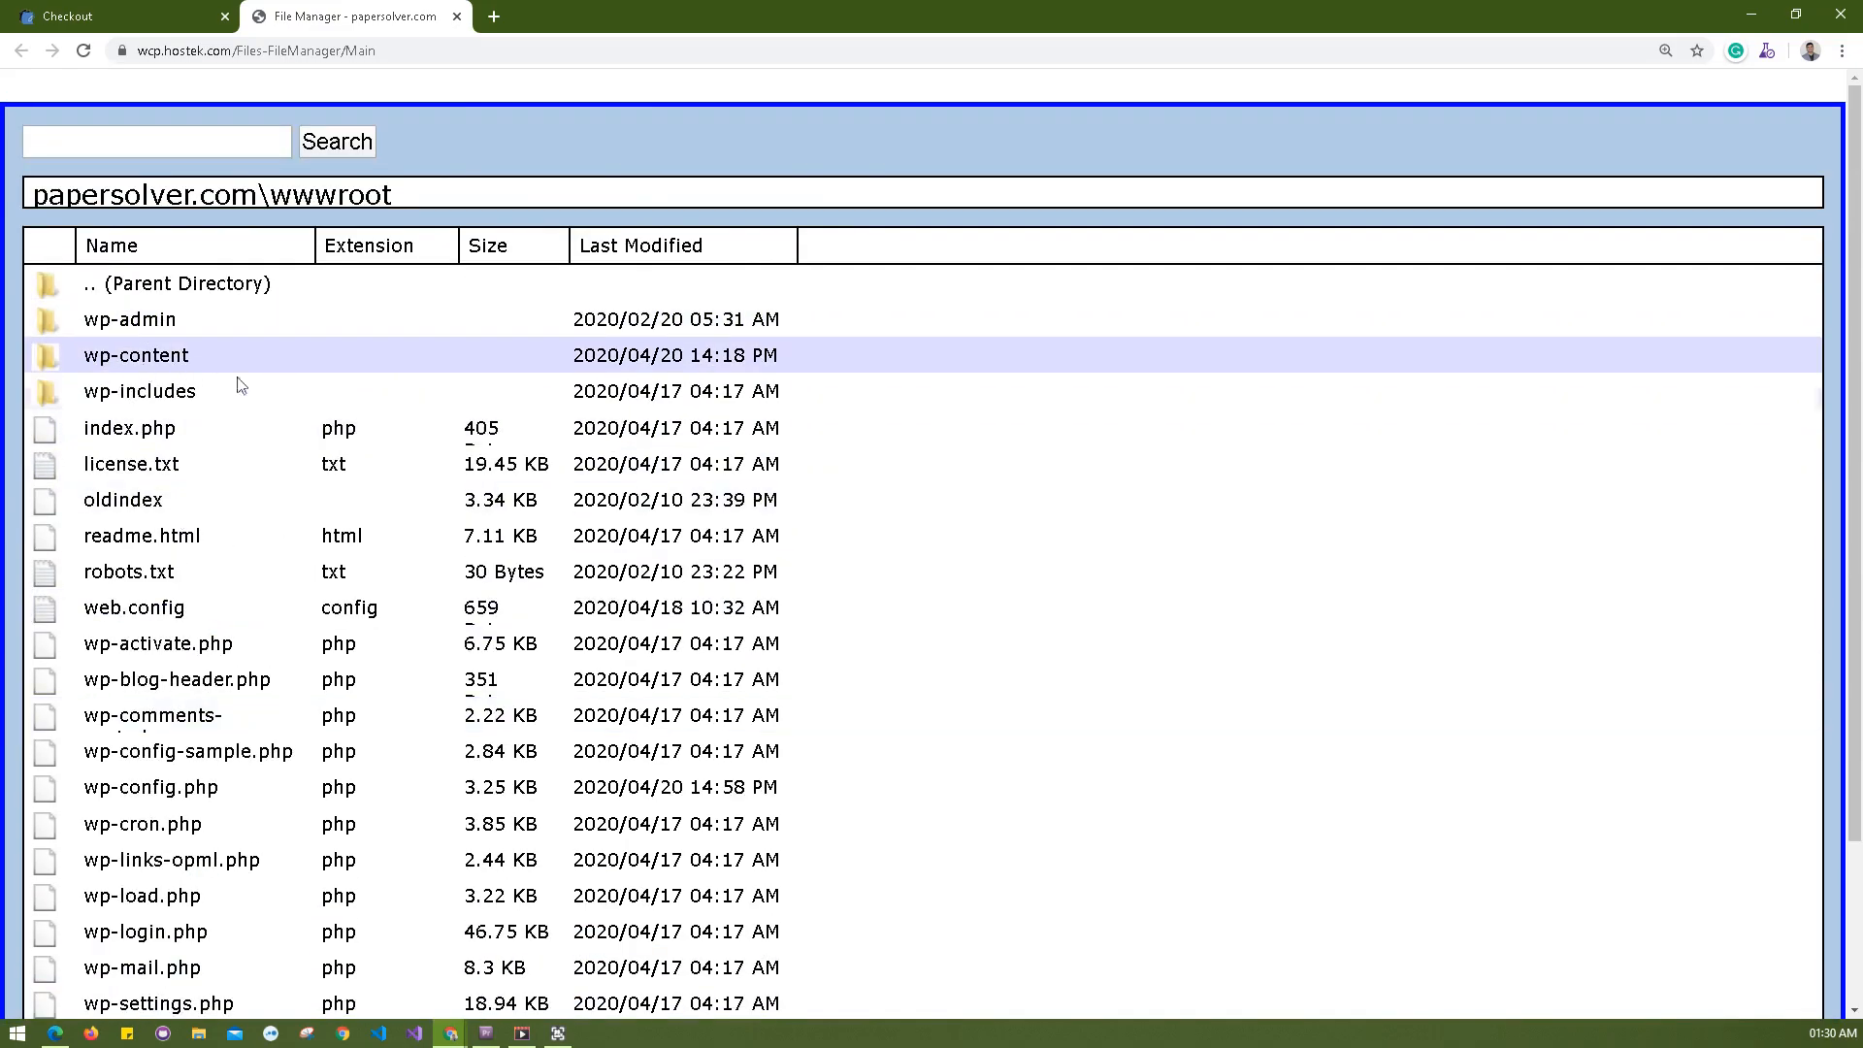
{"action": "left_click", "coordinate": [155, 642]}
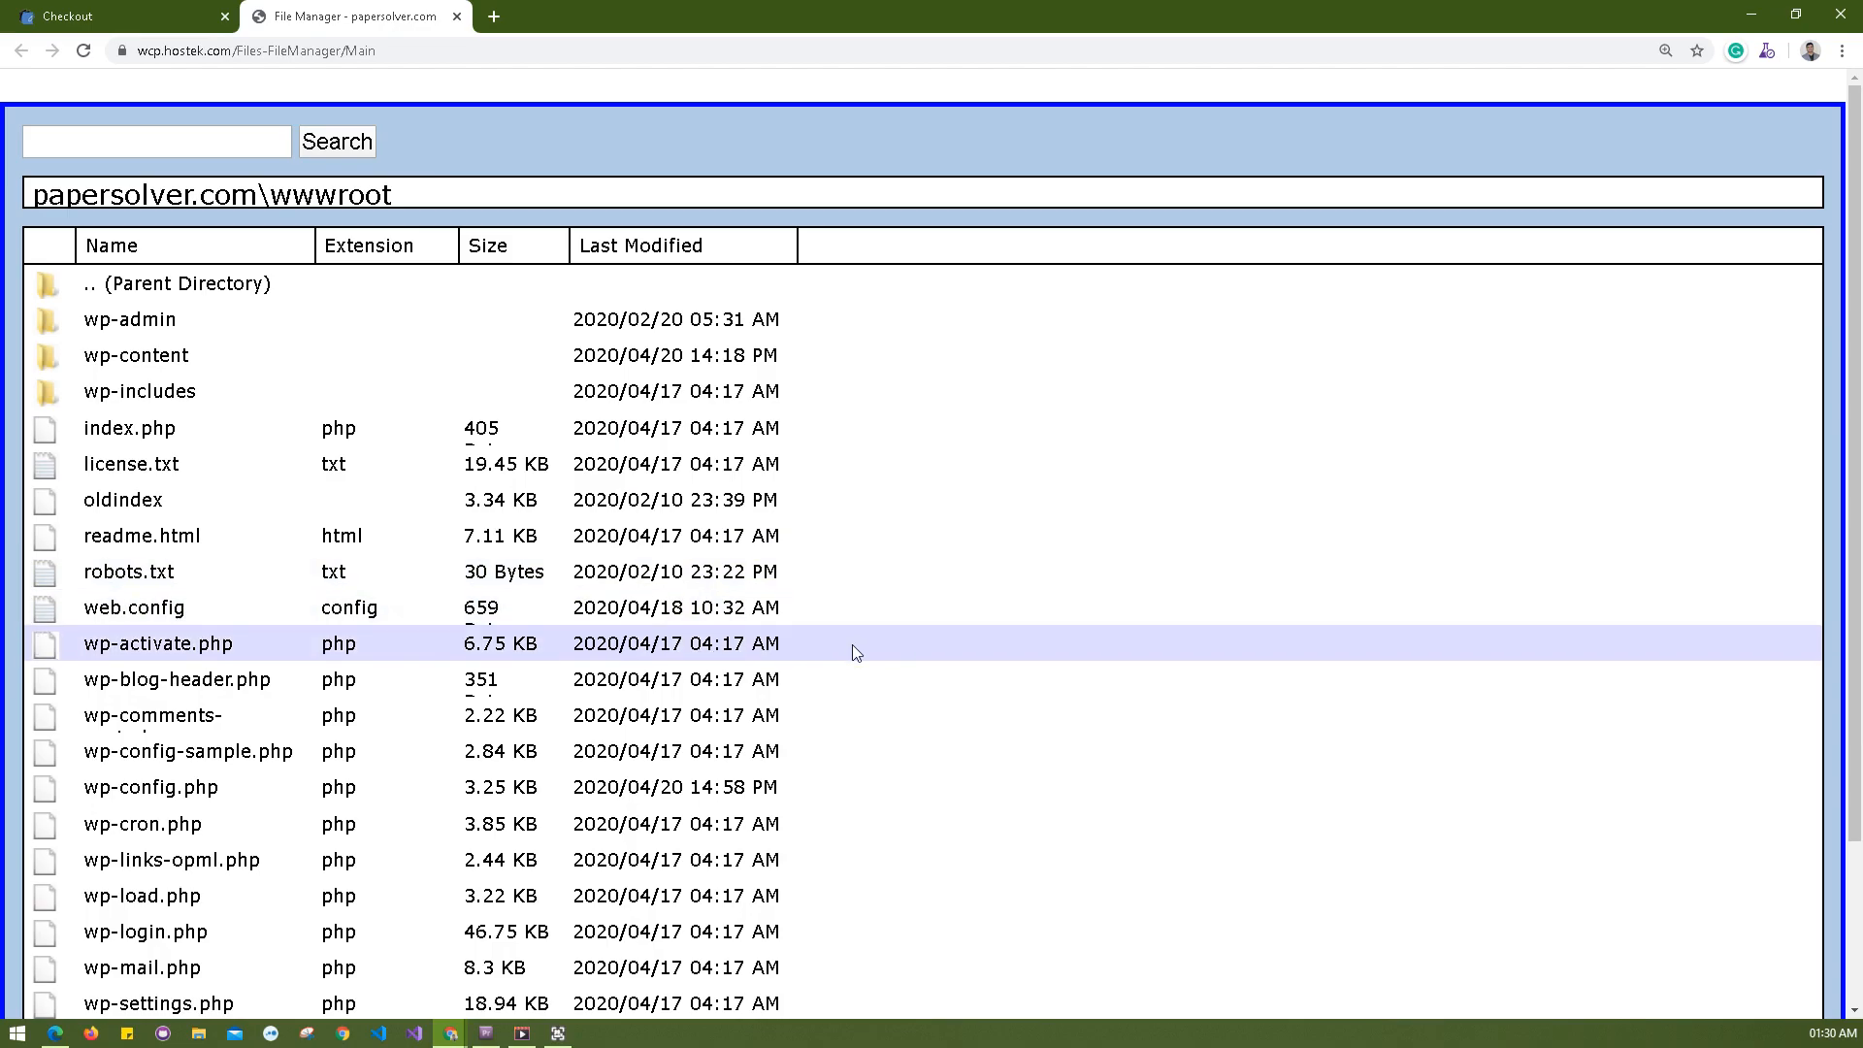
{"action": "scroll", "scroll_direction": "down", "scroll_amount": 3}
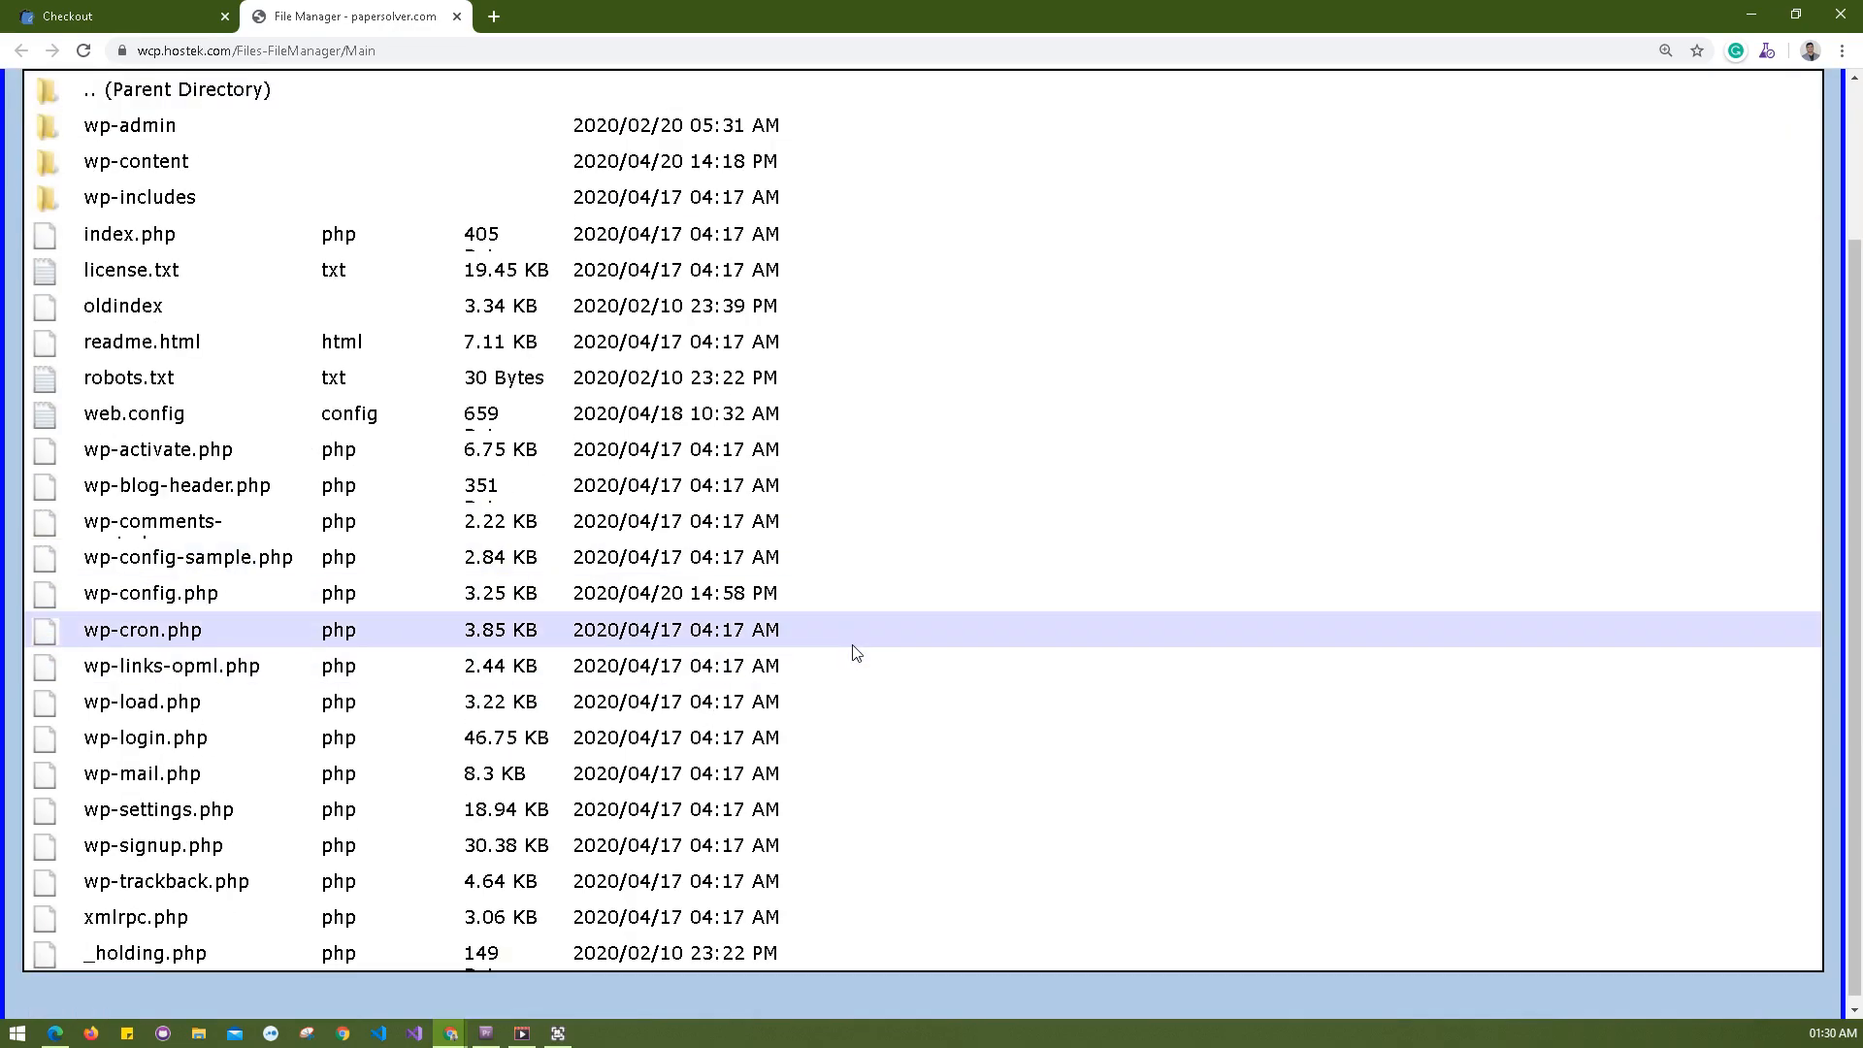
{"action": "mouse_move", "coordinate": [274, 617]}
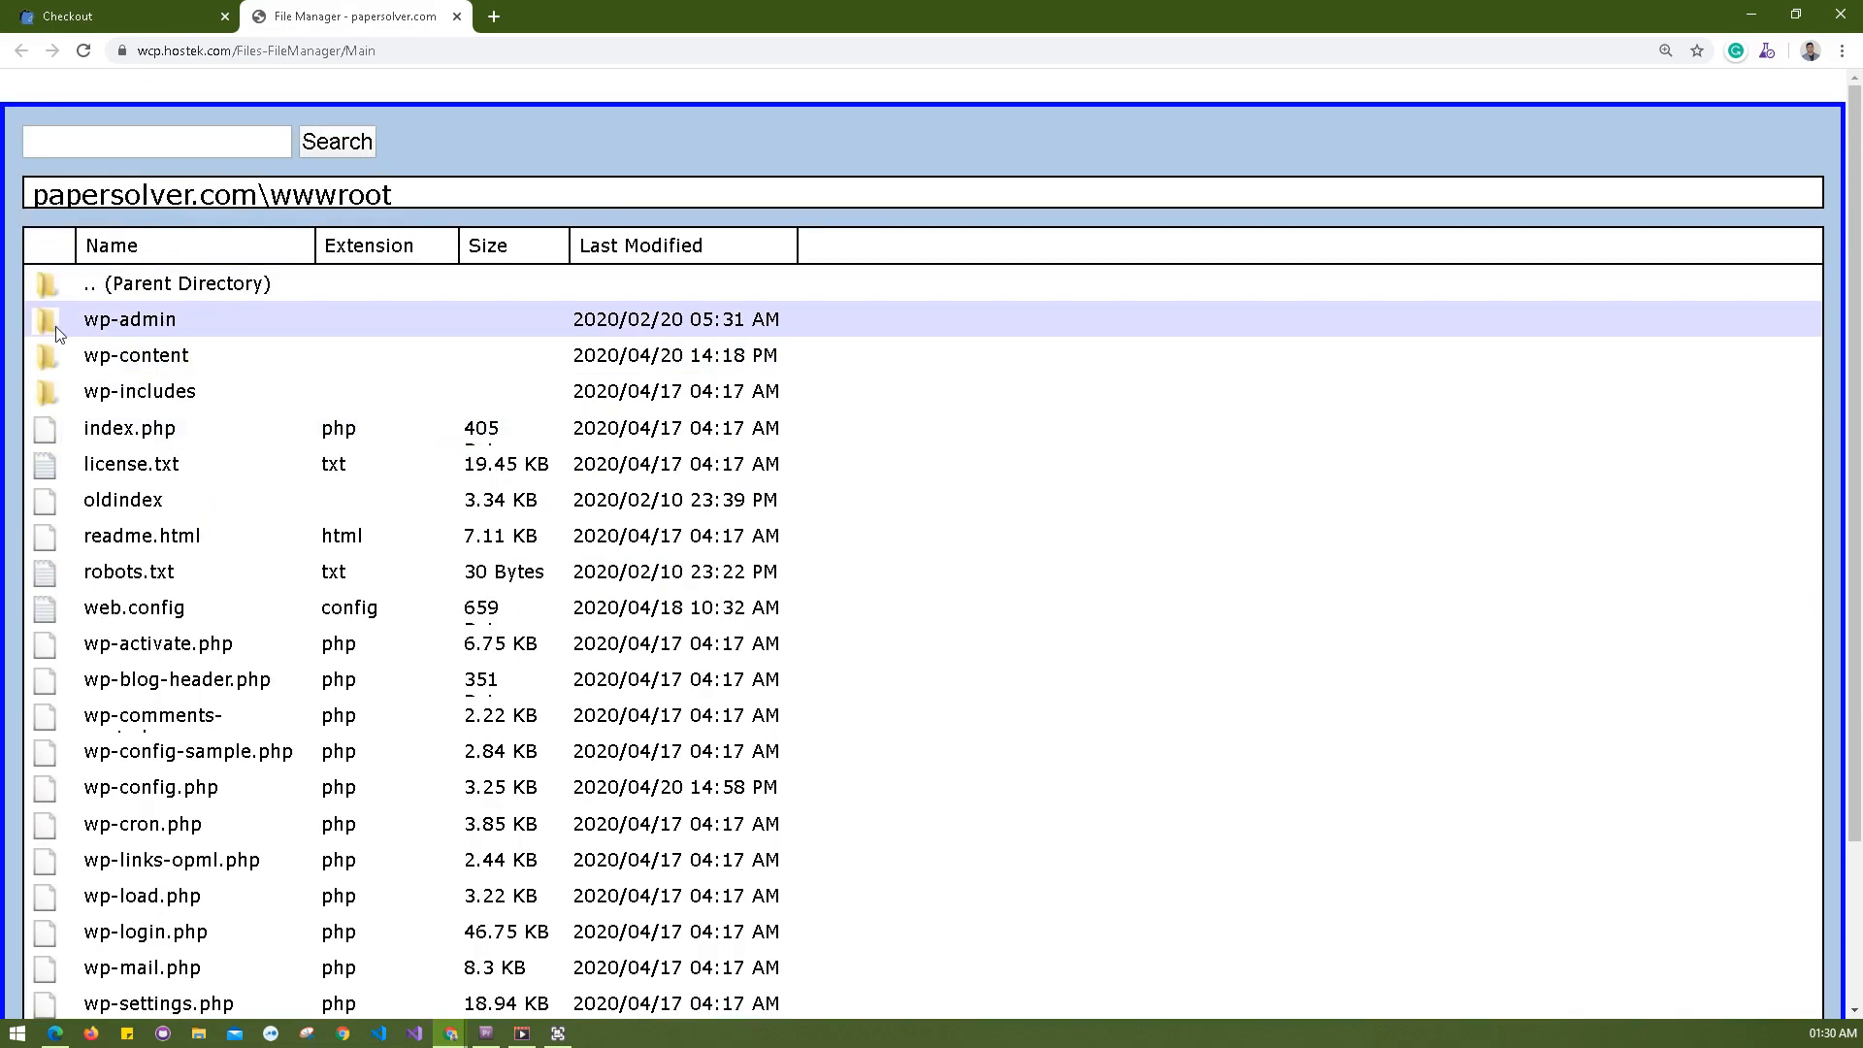
{"action": "left_click", "coordinate": [138, 390]}
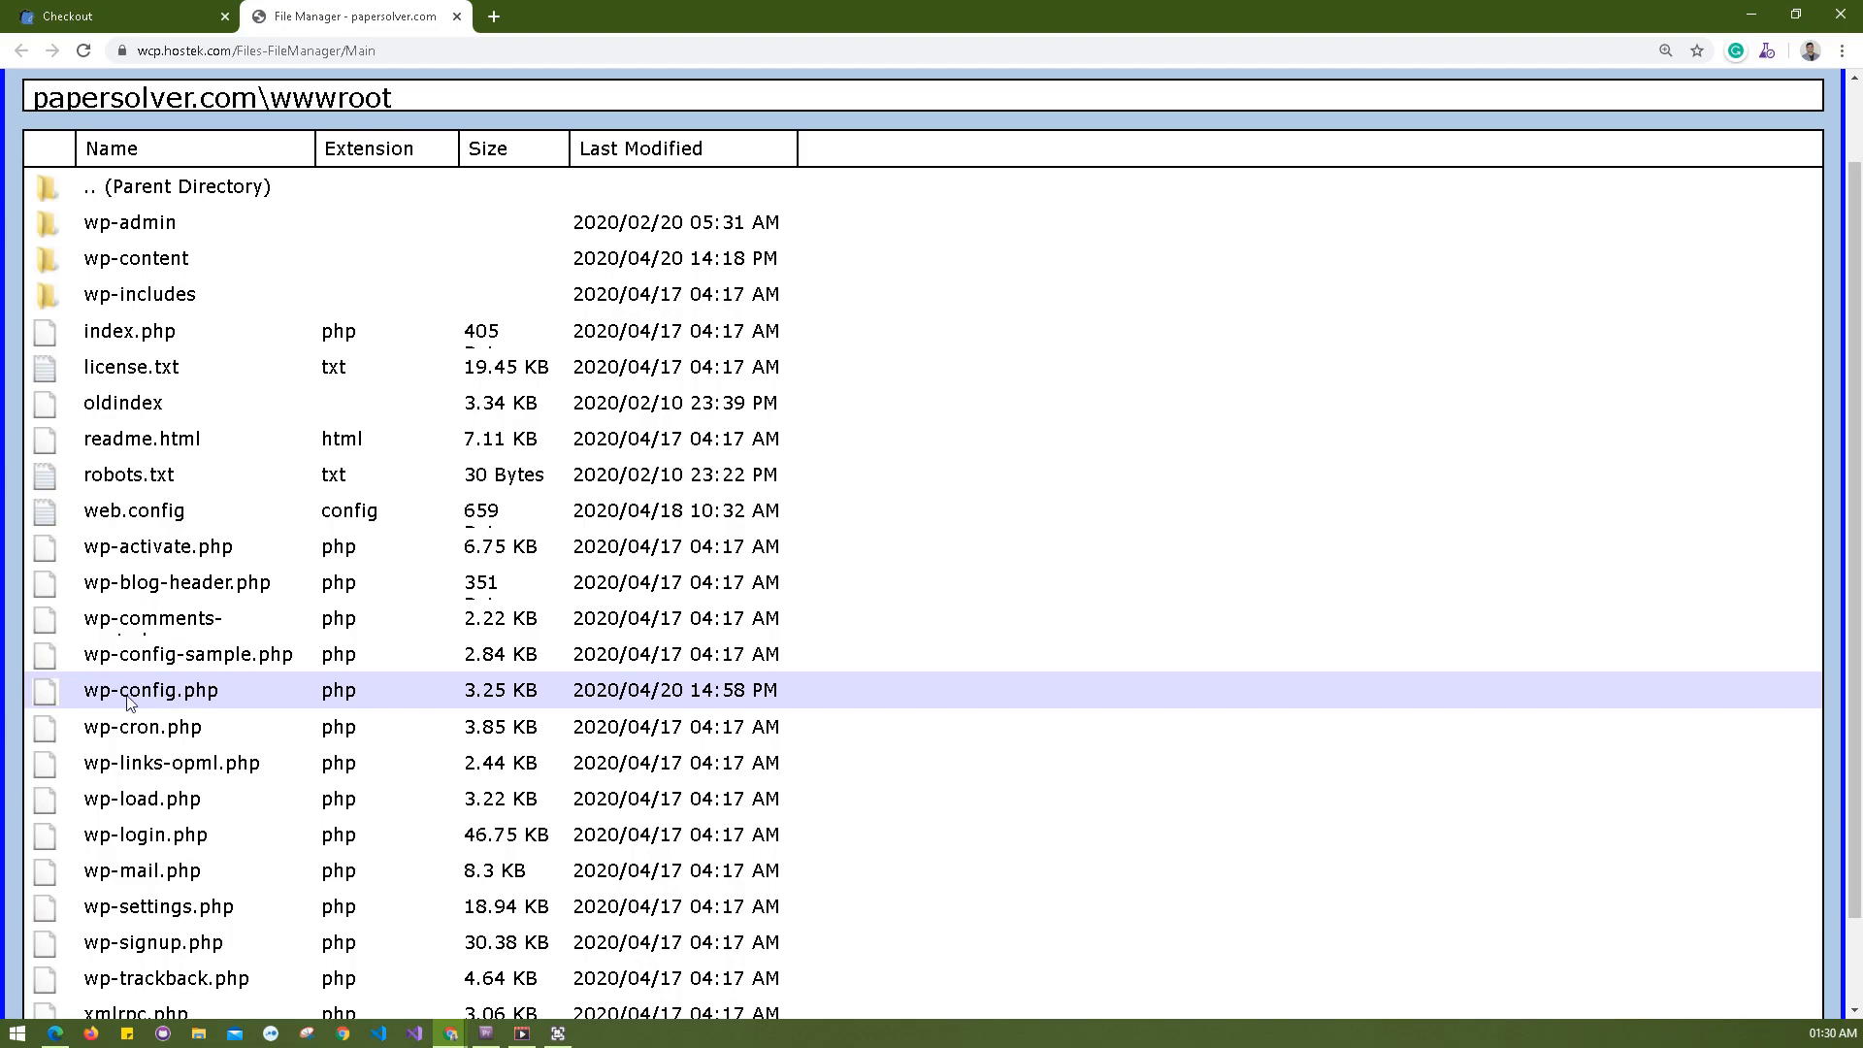
{"action": "right_click", "coordinate": [149, 691]}
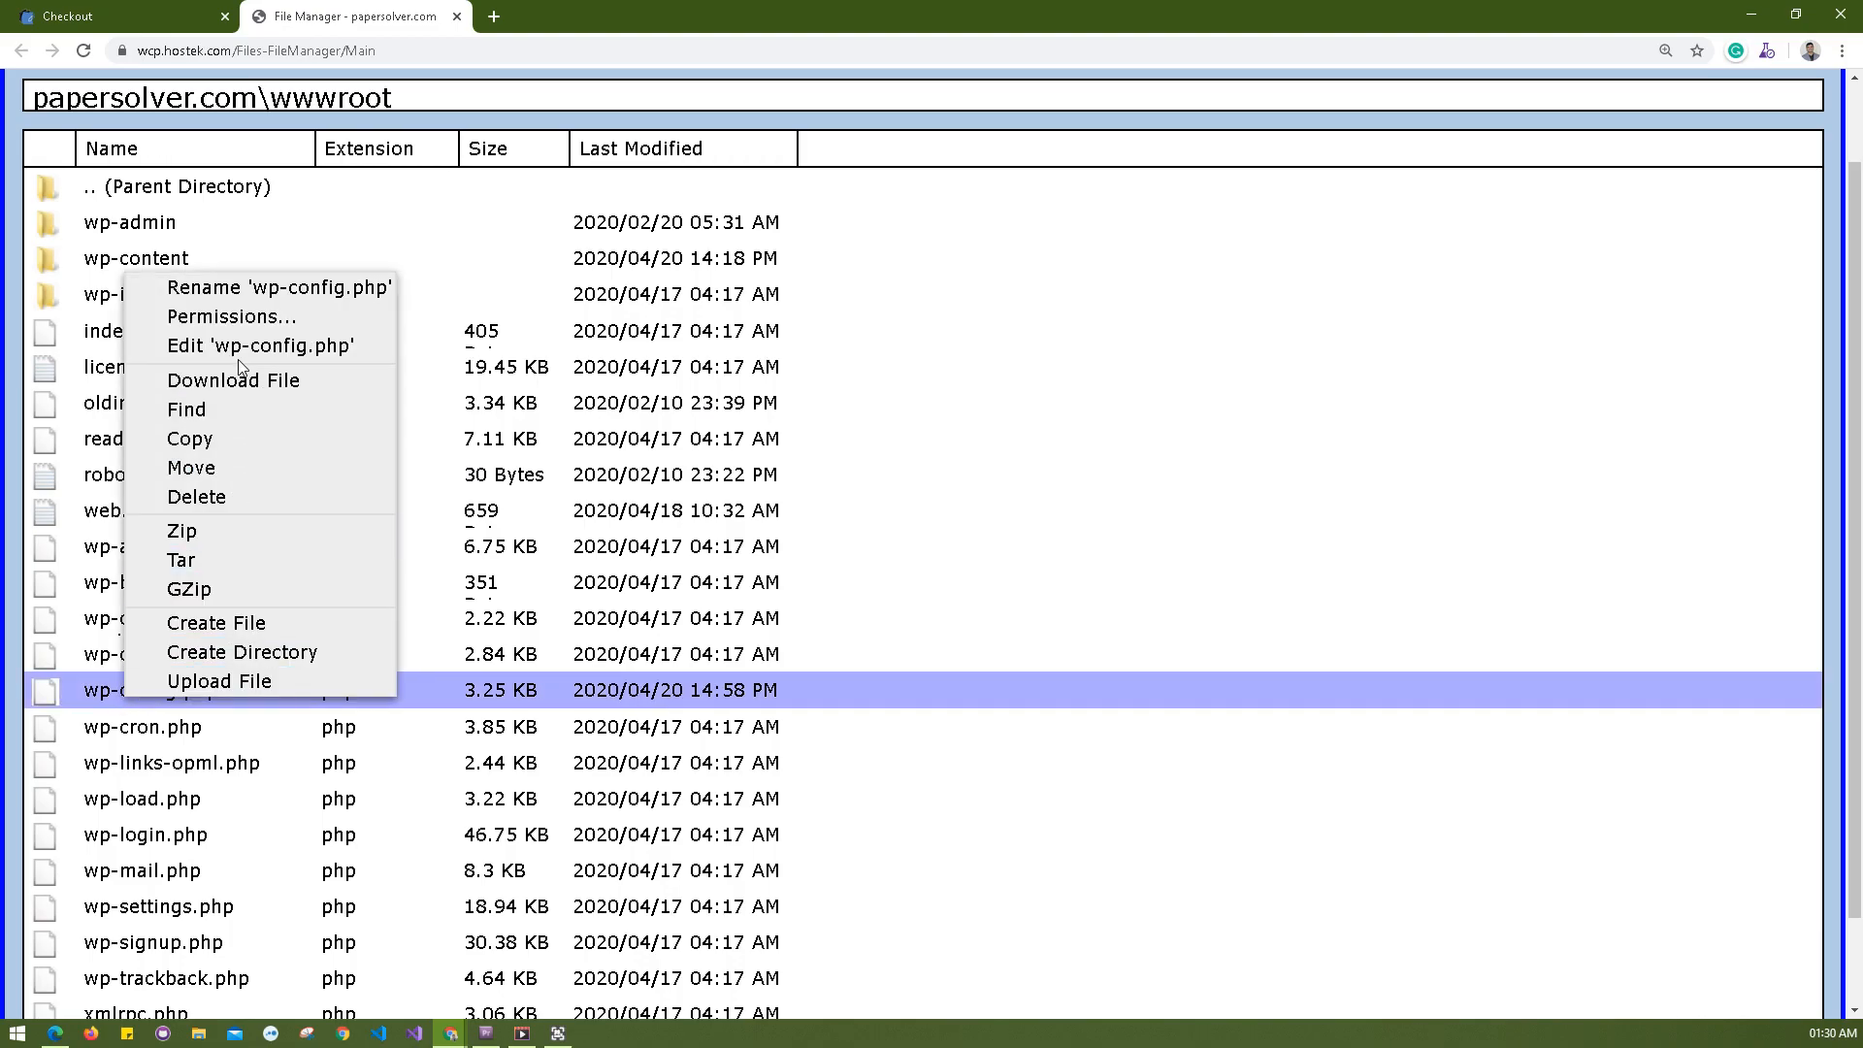
- Edit wp-config.php so the WP_DEBUG, WP_DEBUG_LOG and WP_DEBUG_DISPLAY defines are uncommented
{"action": "left_click", "coordinate": [260, 345]}
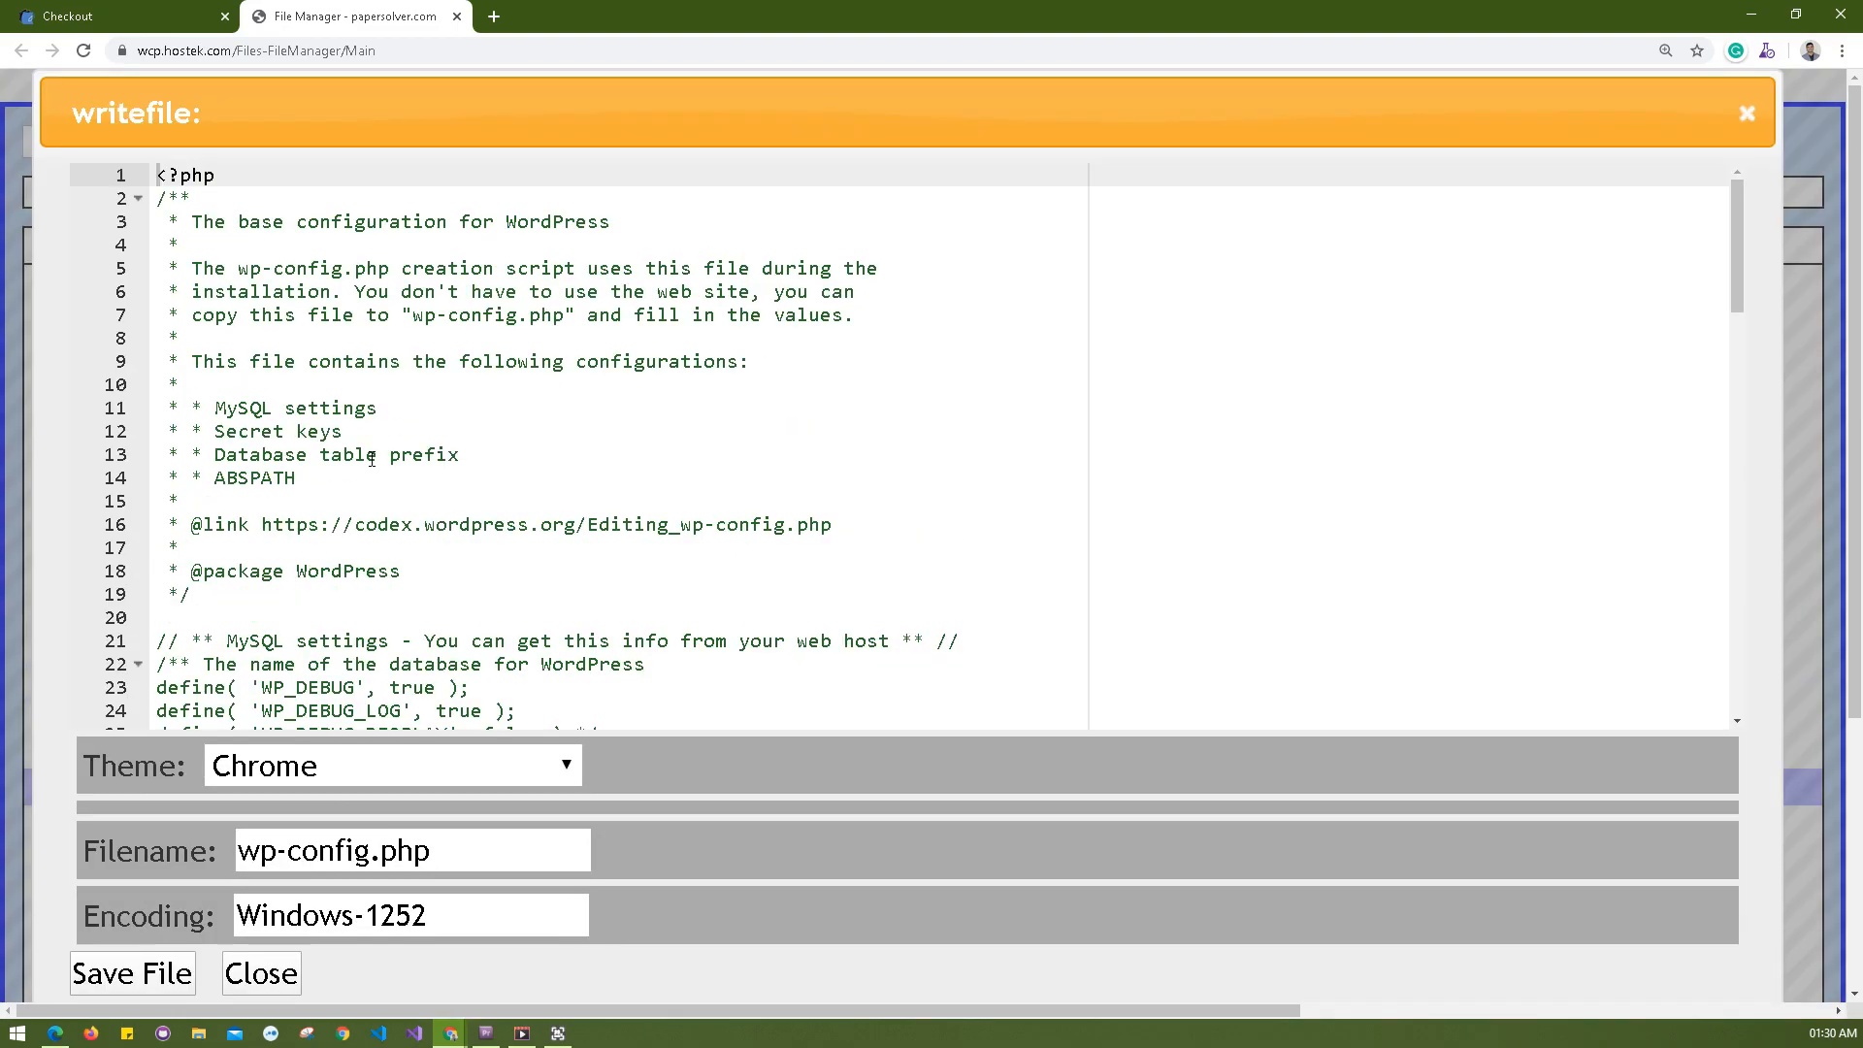
{"action": "scroll", "scroll_direction": "down", "scroll_amount": 3}
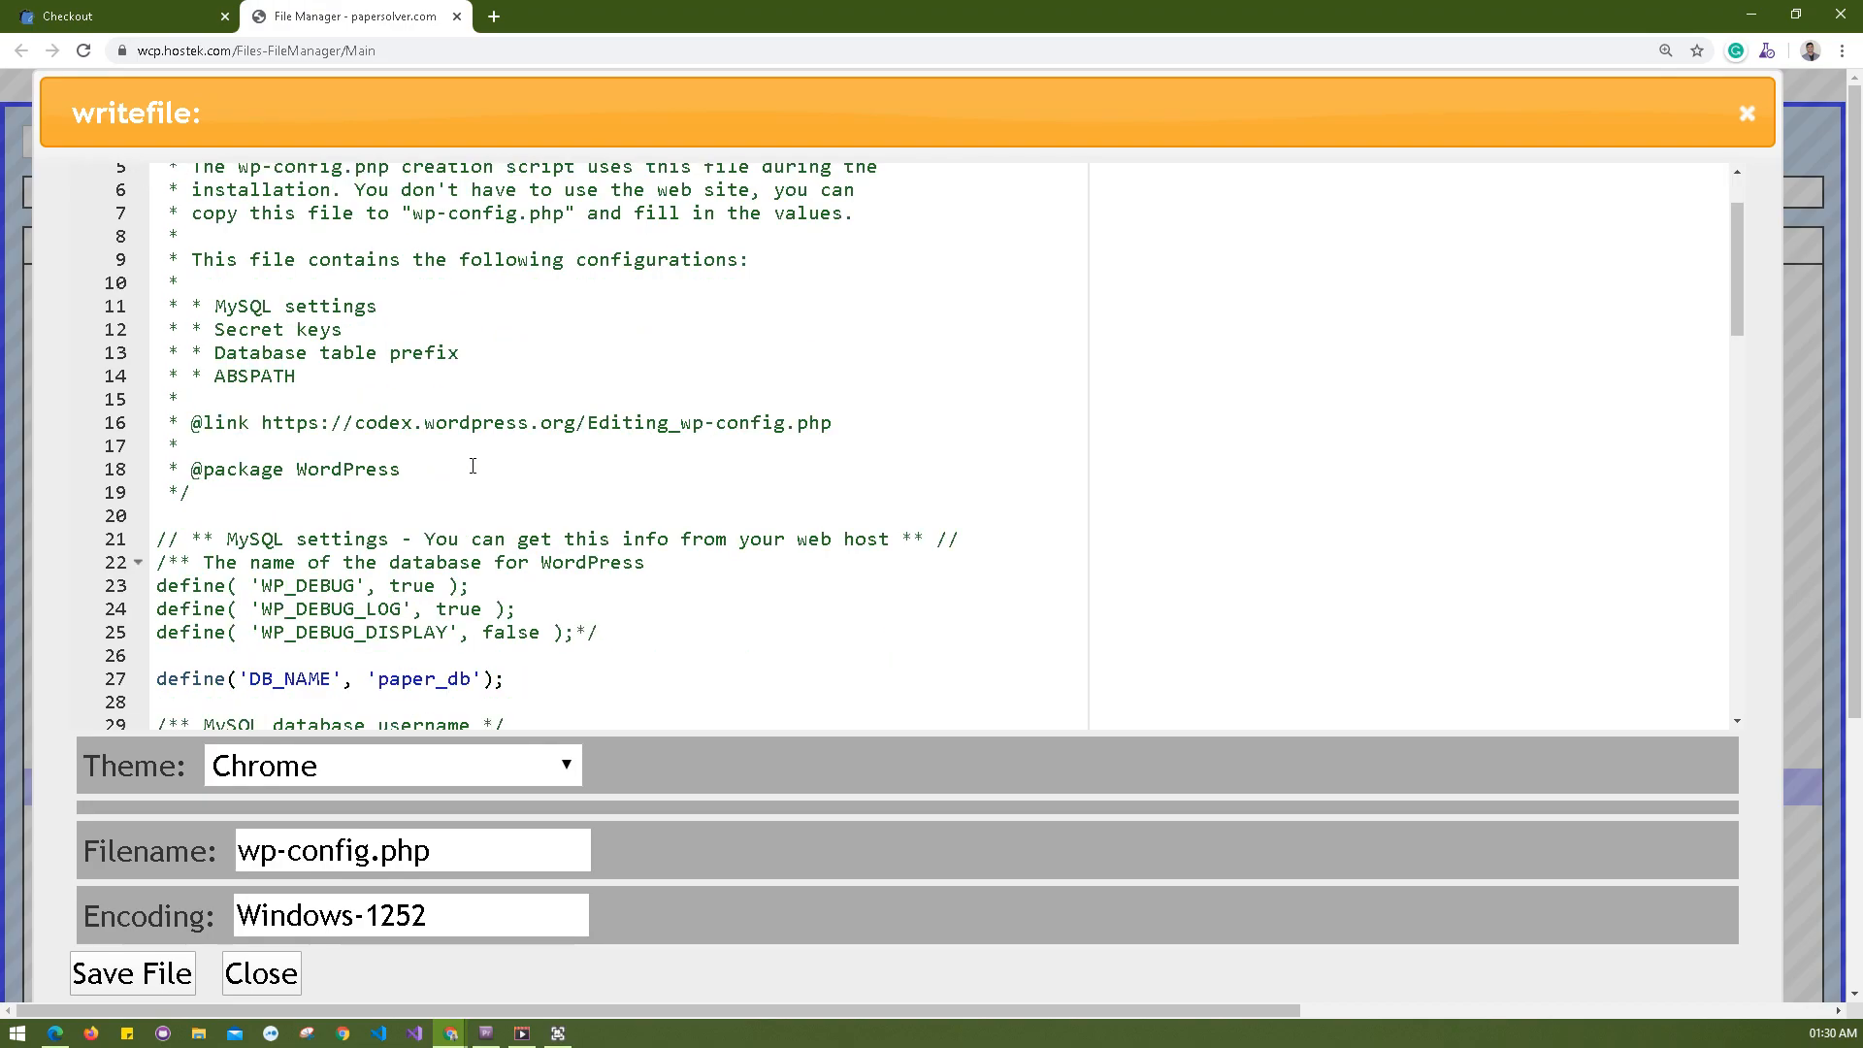
{"action": "mouse_move", "coordinate": [217, 599]}
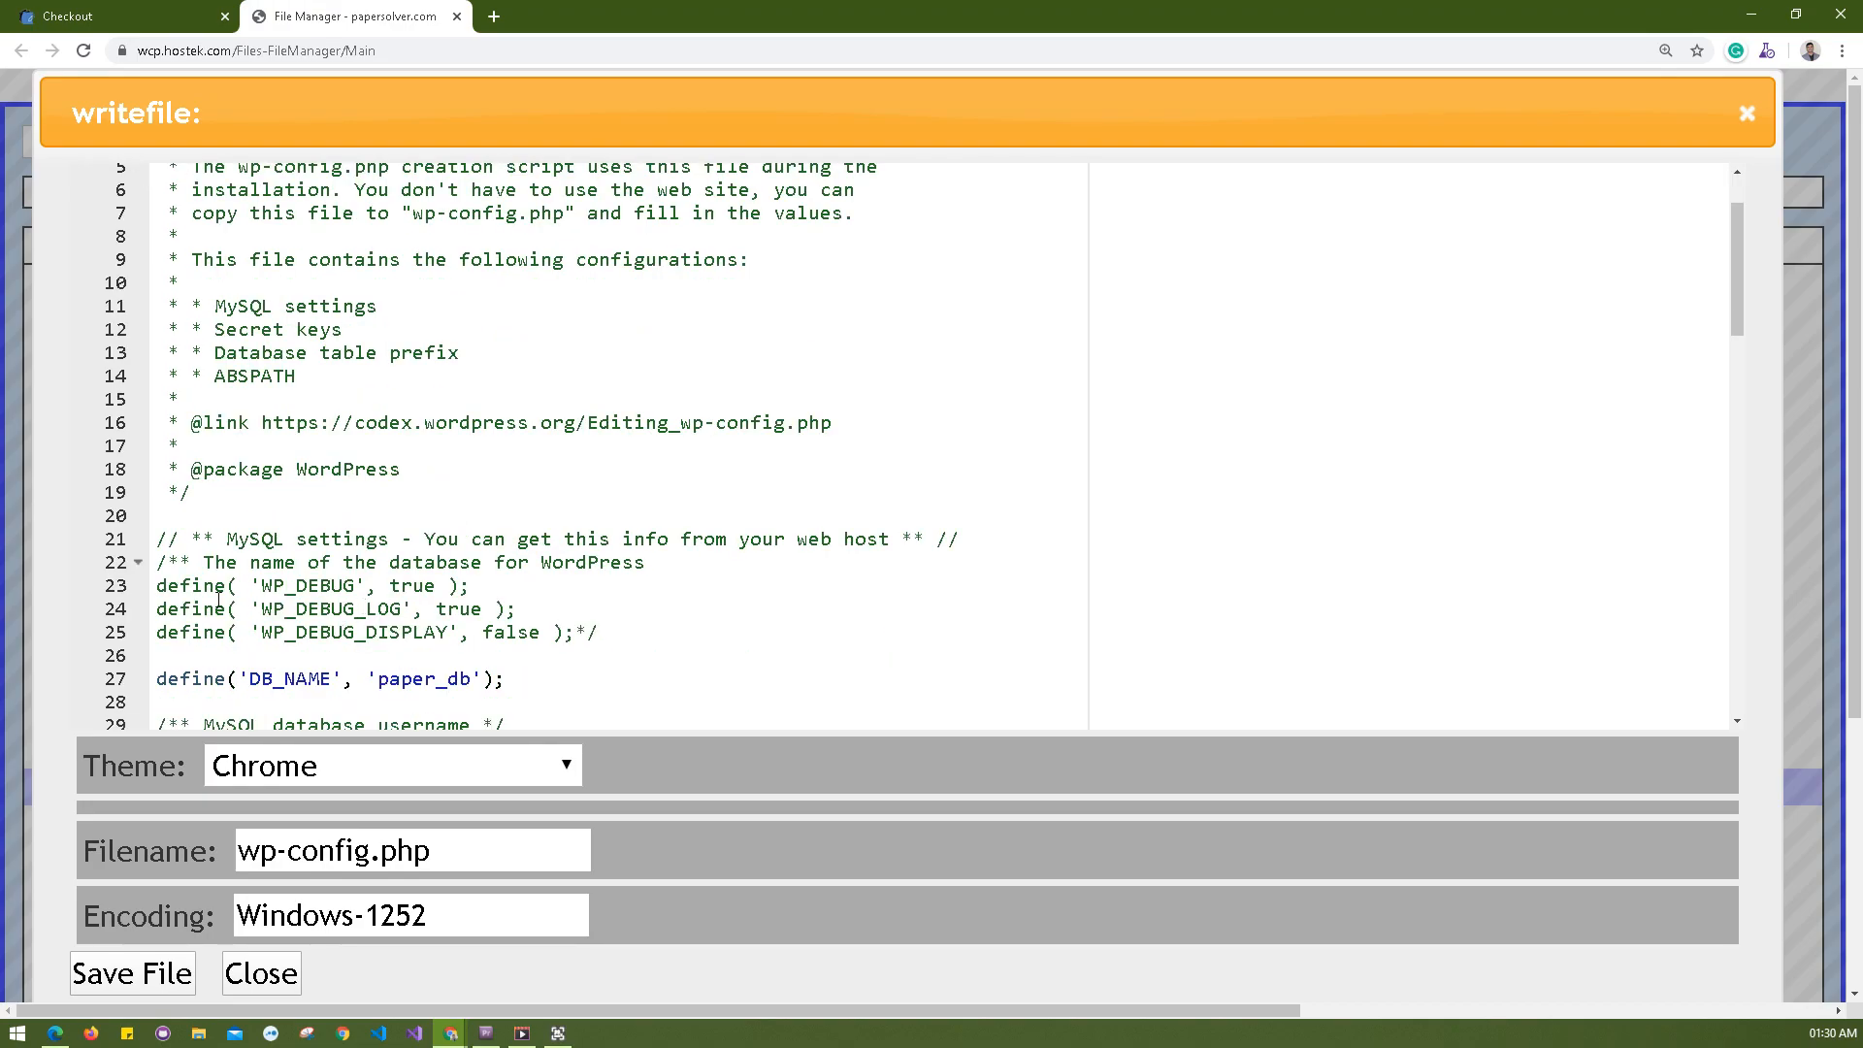
{"action": "double_click", "coordinate": [582, 633]}
{"action": "type", "text": " */"}
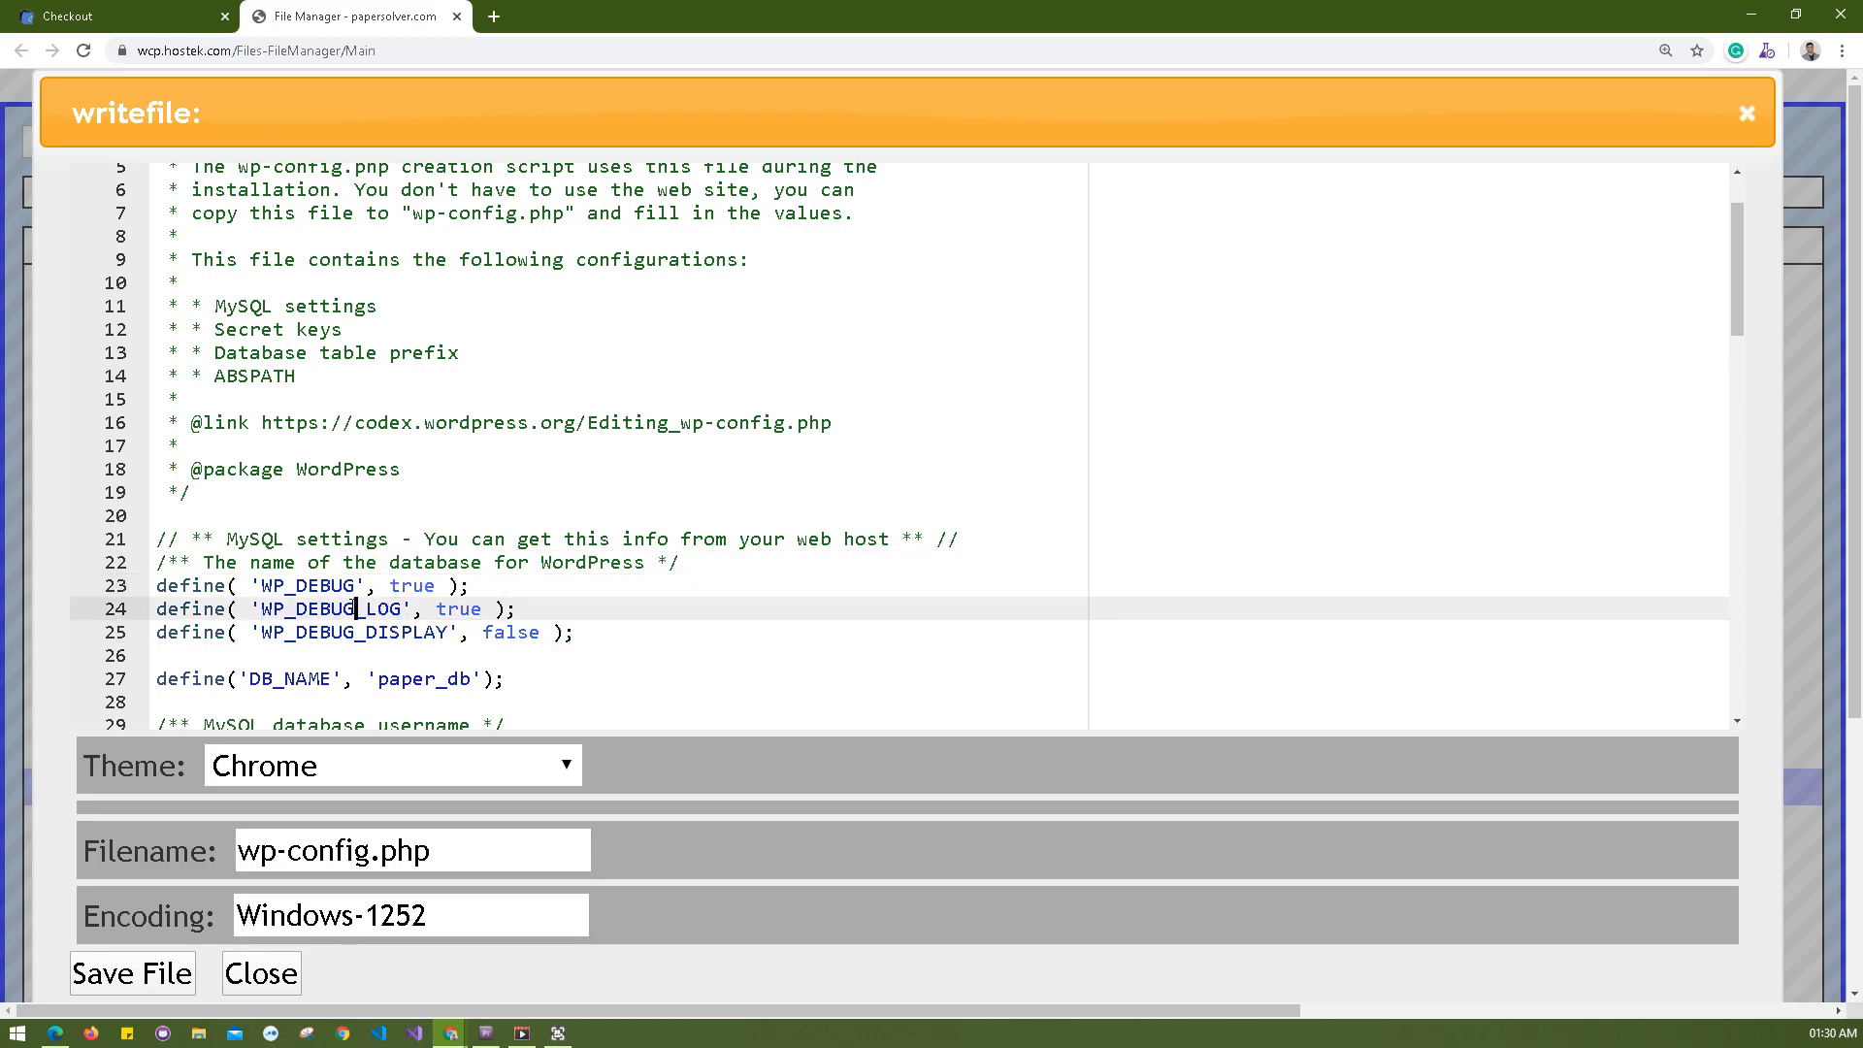
{"action": "double_click", "coordinate": [353, 633]}
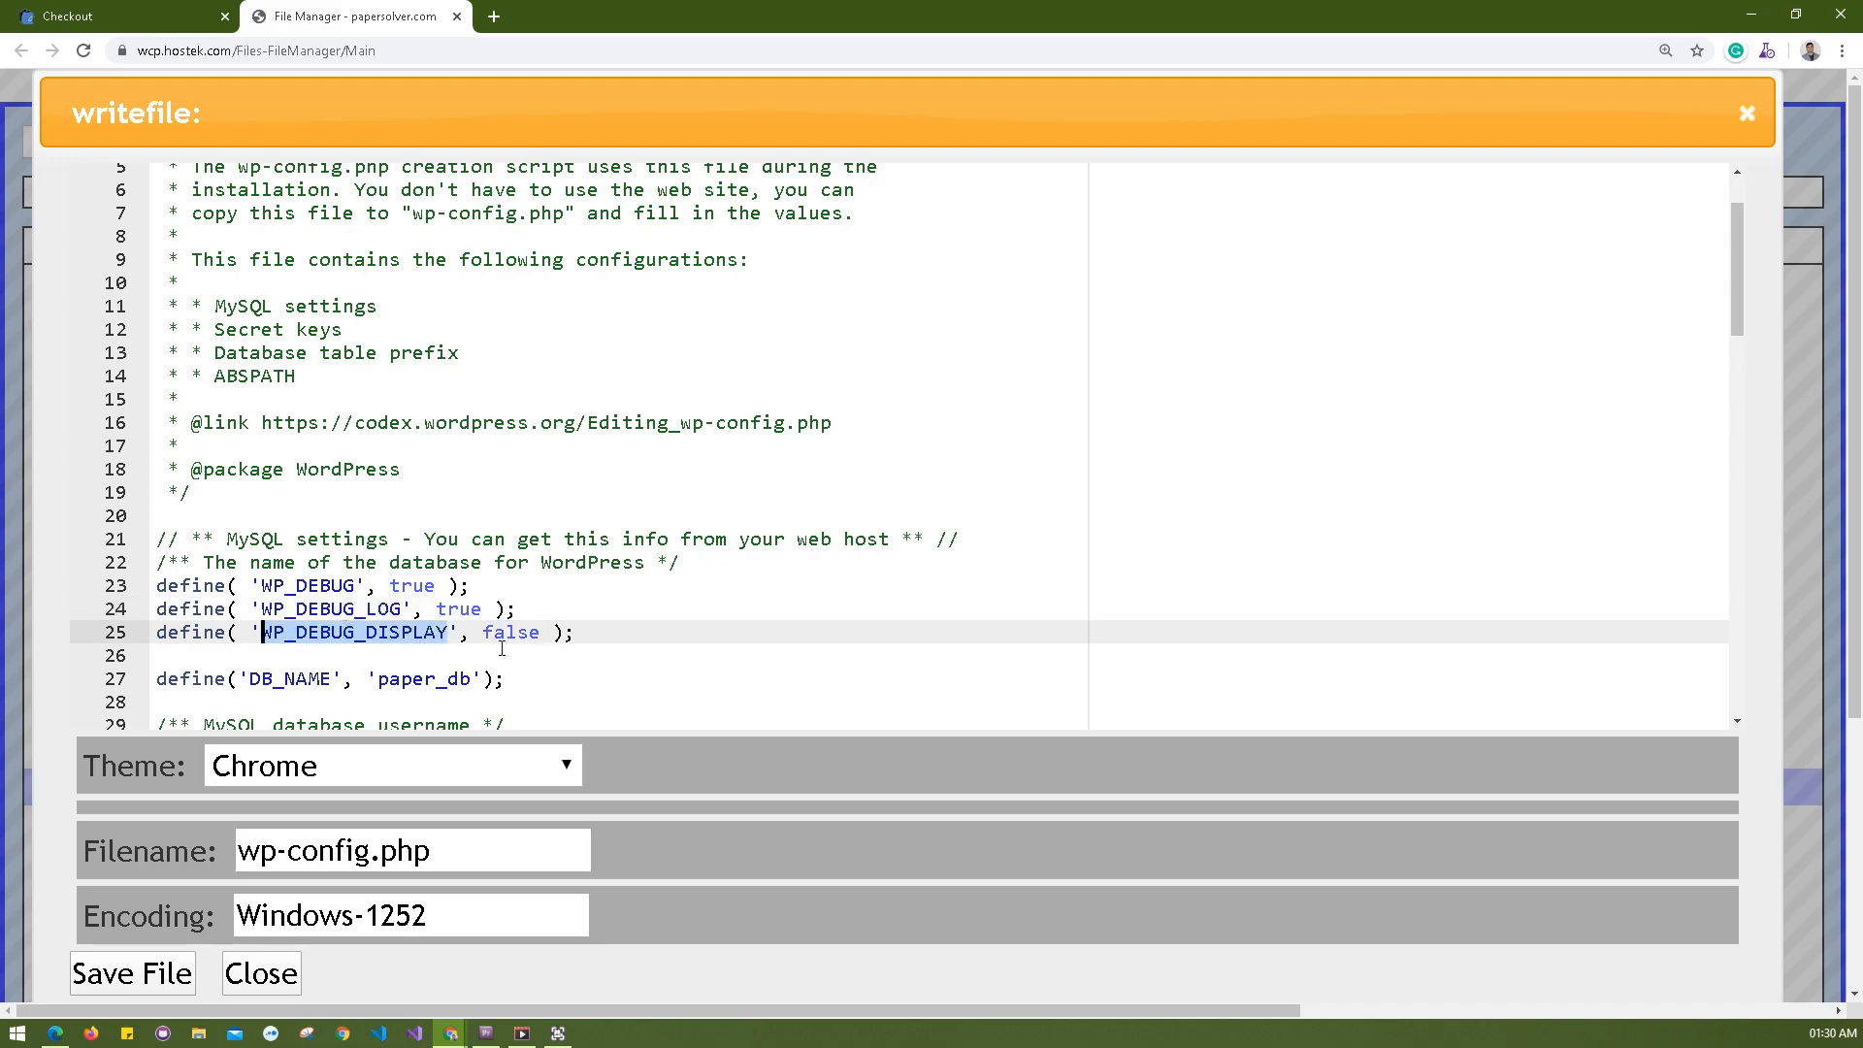
{"action": "double_click", "coordinate": [508, 633]}
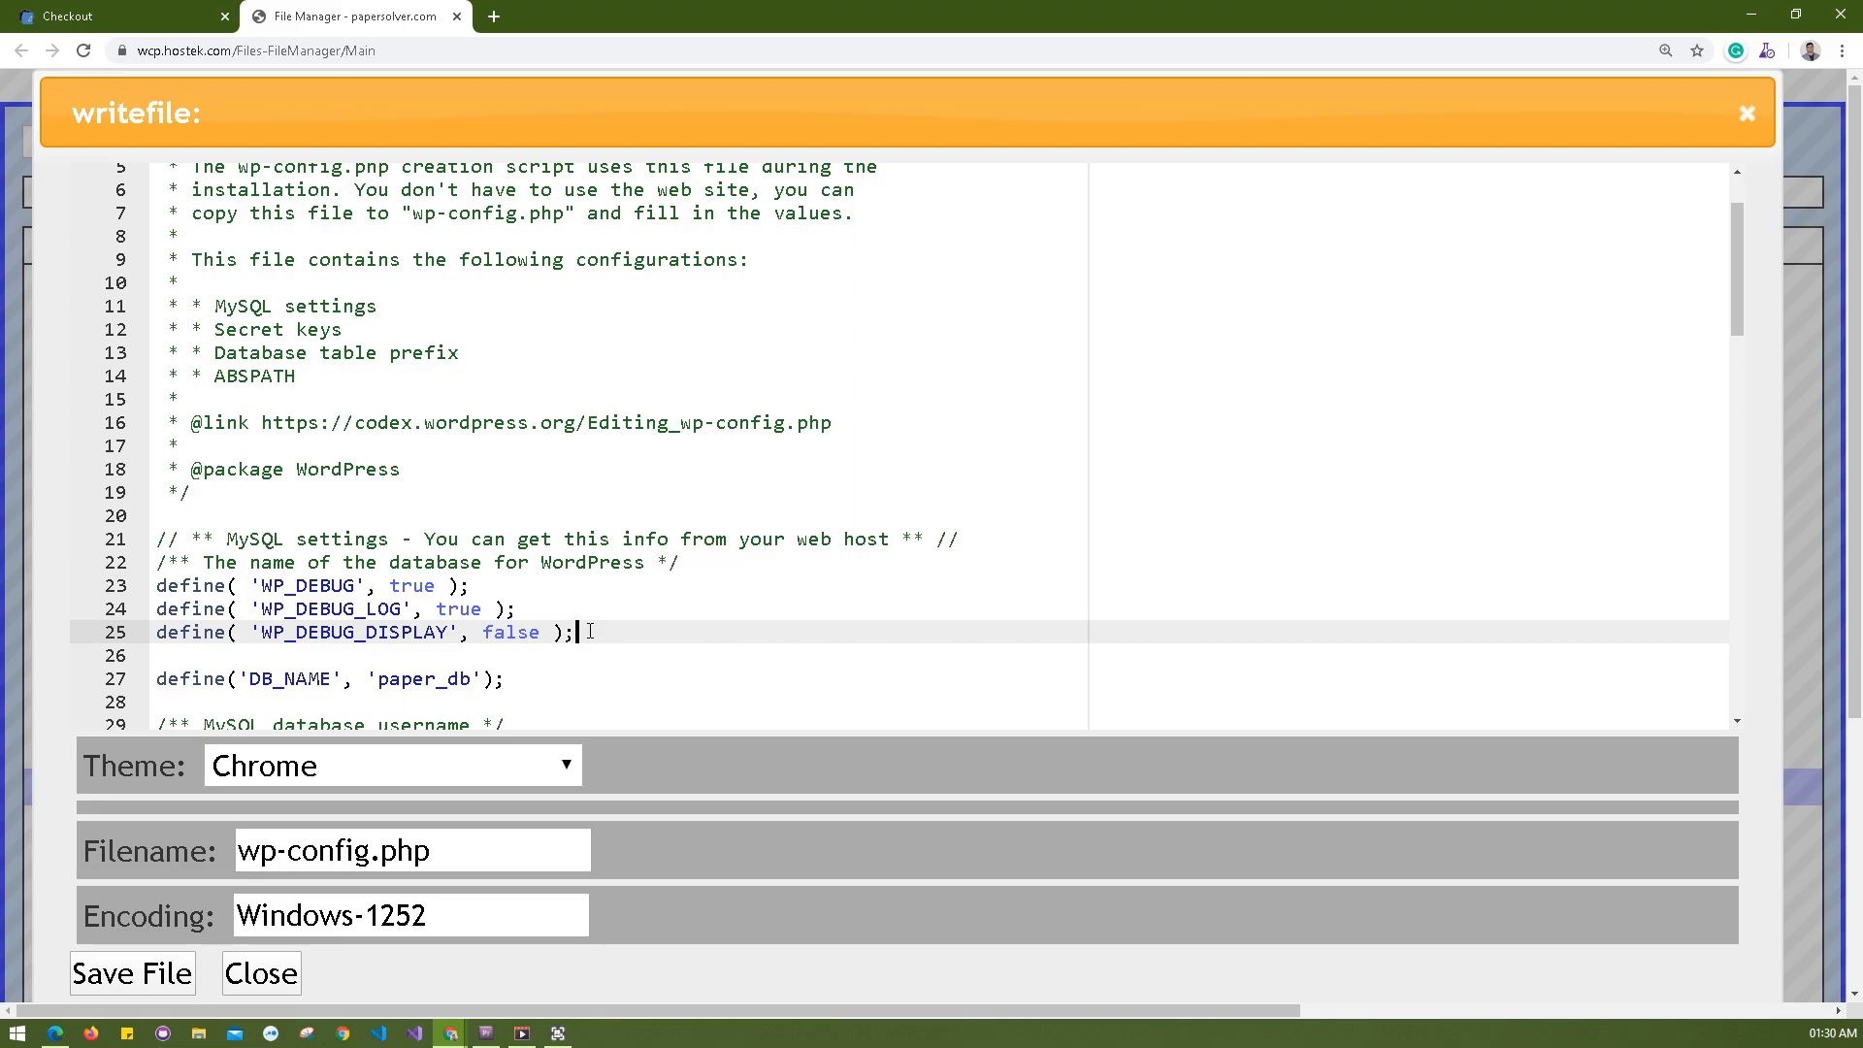
{"action": "mouse_move", "coordinate": [392, 810]}
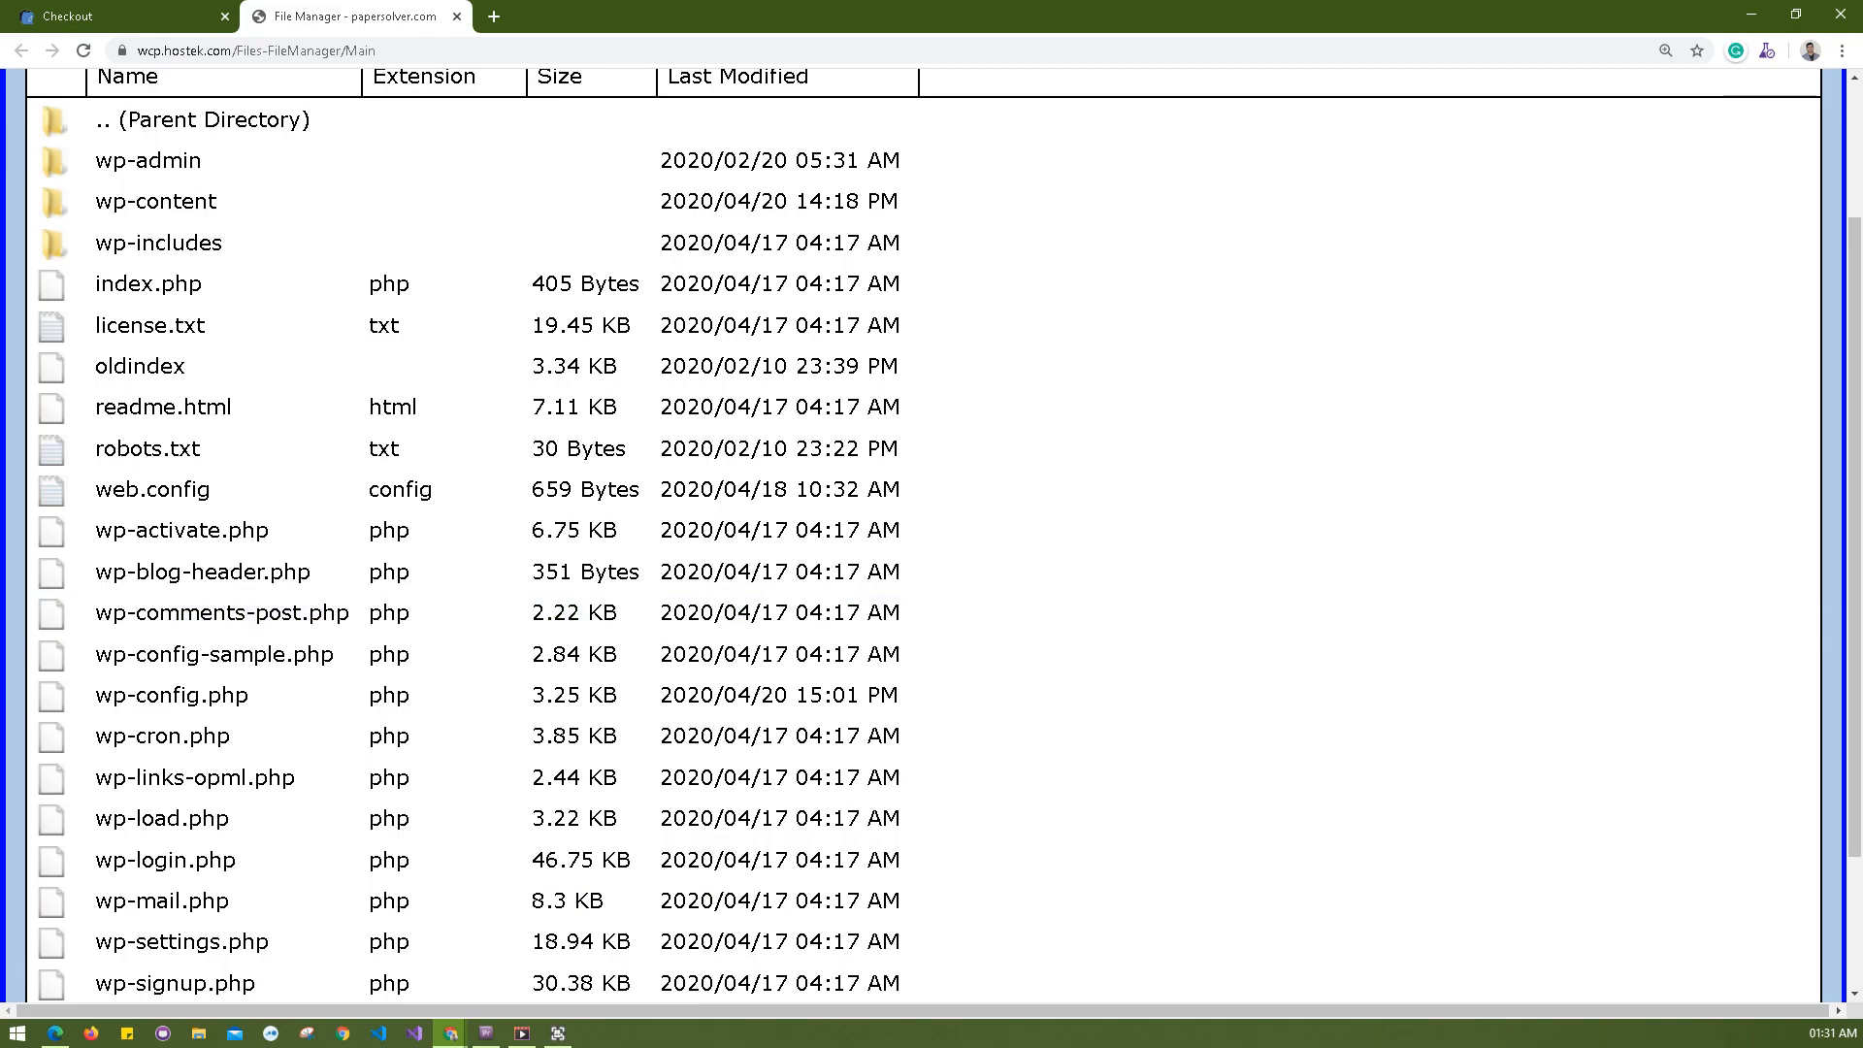
- Back on Checkout, place the order again; it redirects to /checkout/order-pay/11450
{"action": "left_click", "coordinate": [149, 324]}
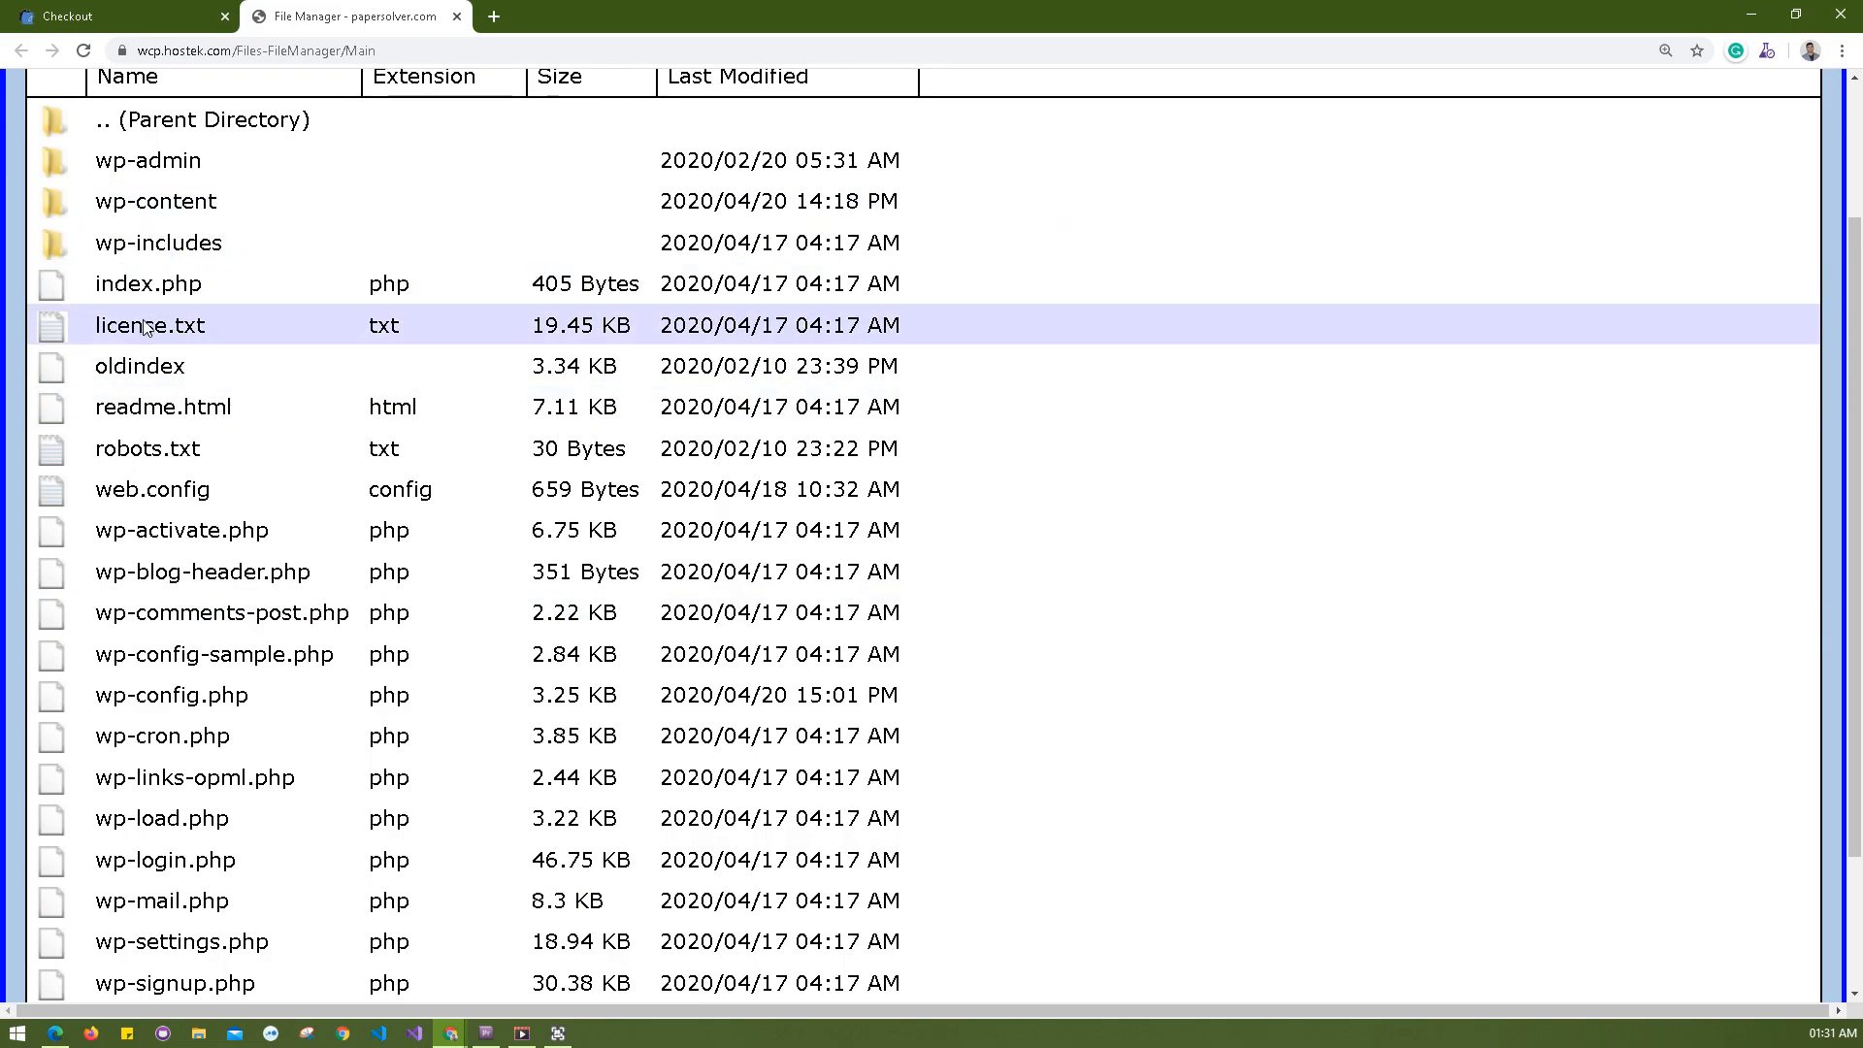
{"action": "left_click", "coordinate": [119, 15]}
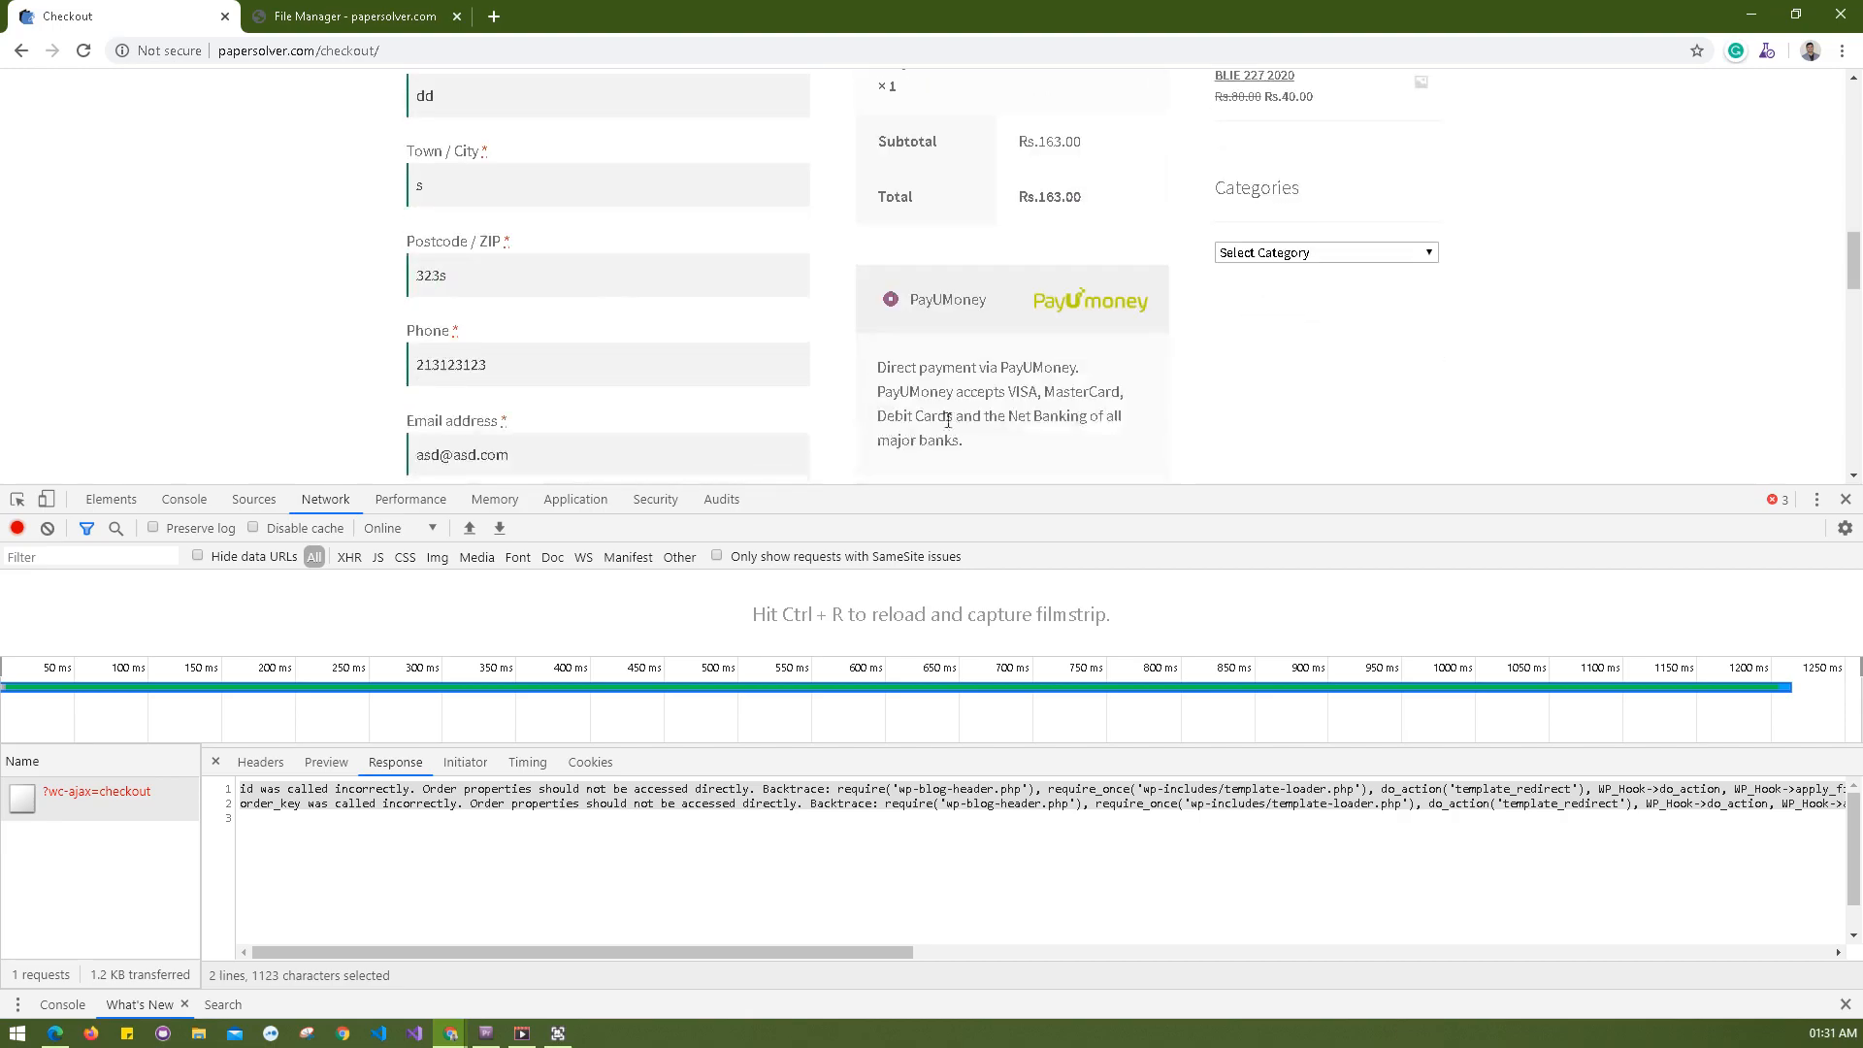
{"action": "left_click", "coordinate": [1011, 394]}
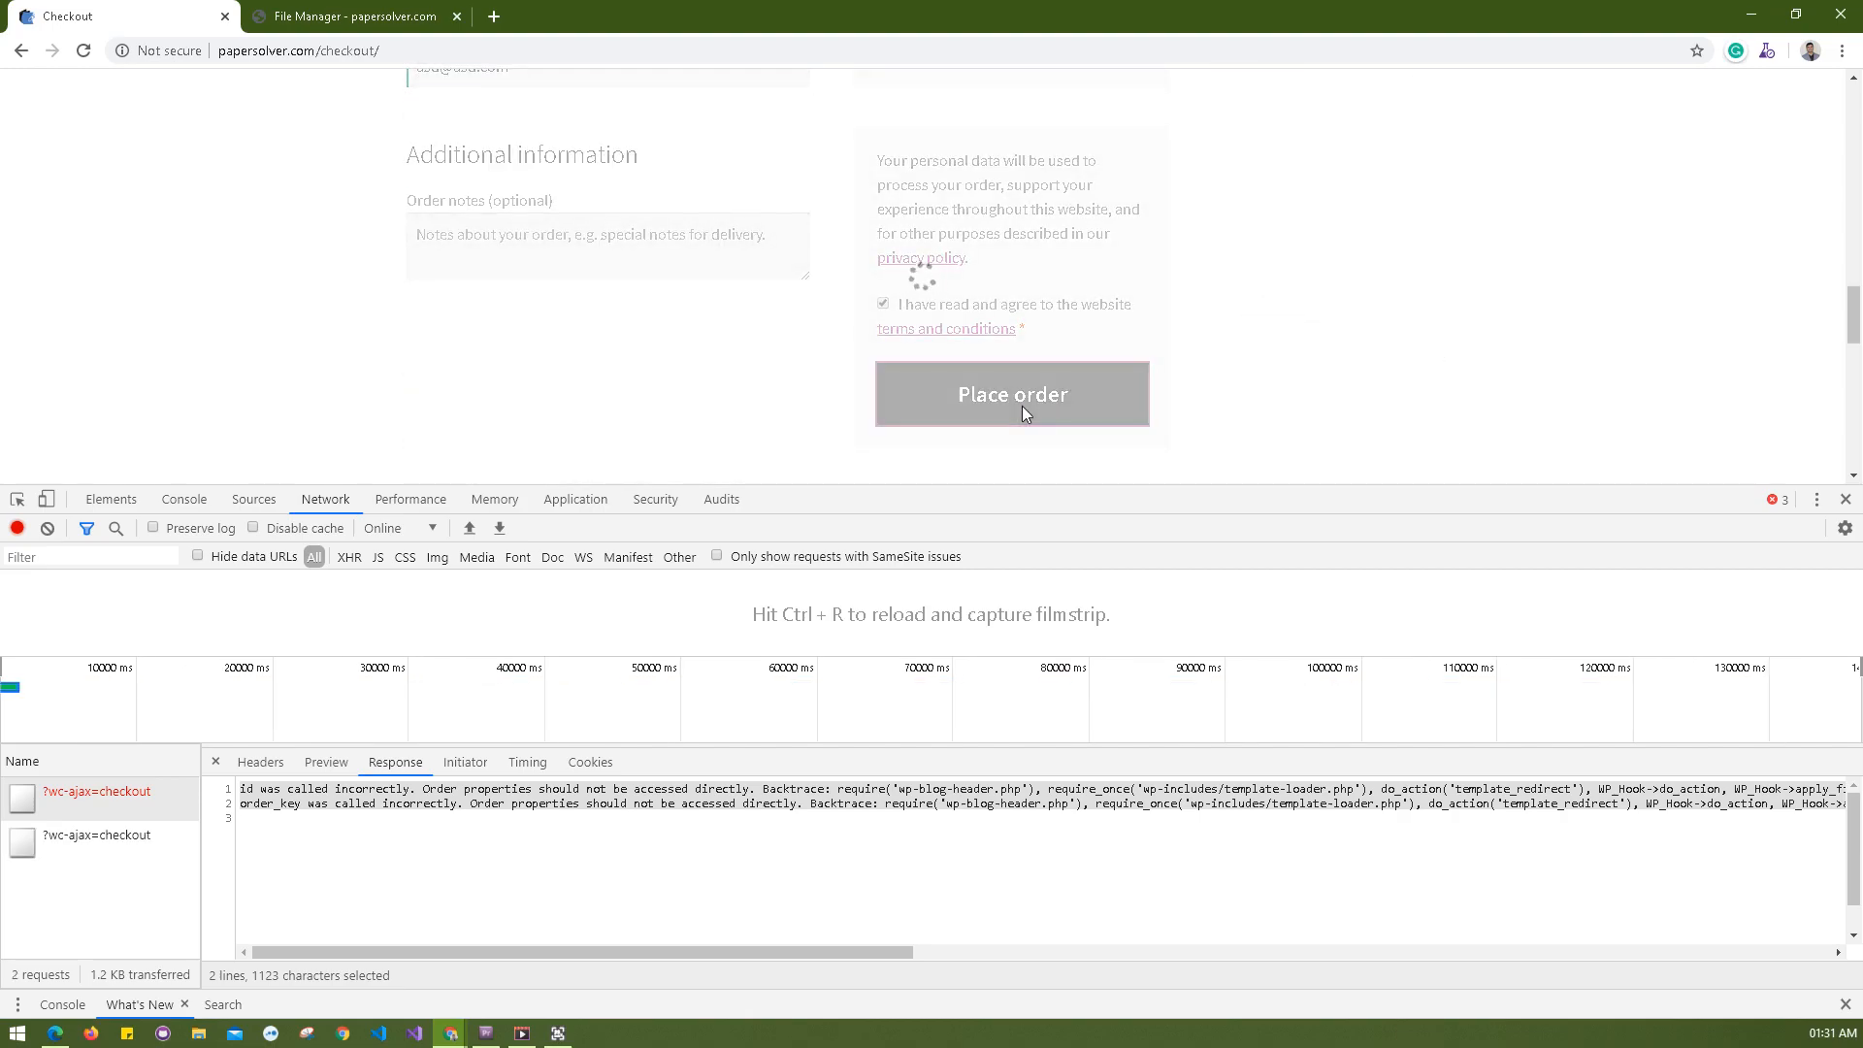
{"action": "left_click", "coordinate": [1012, 394]}
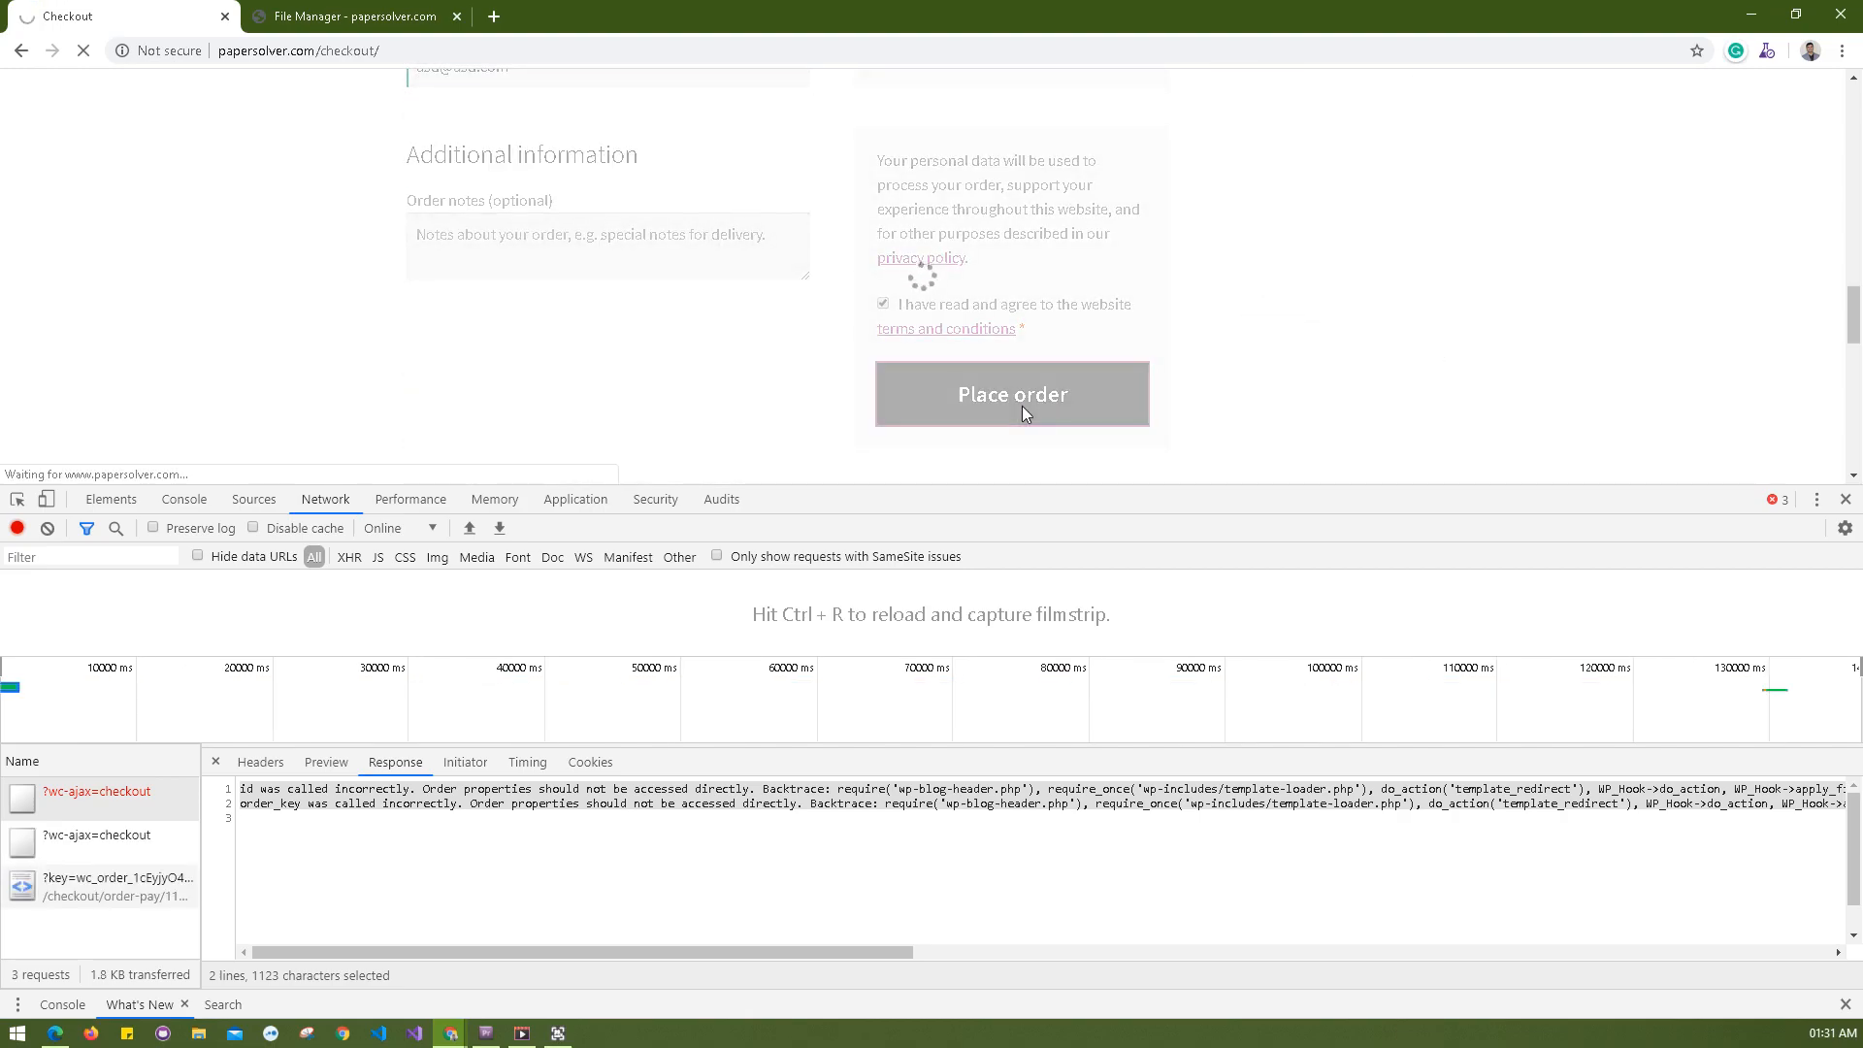
{"action": "left_click", "coordinate": [1011, 394]}
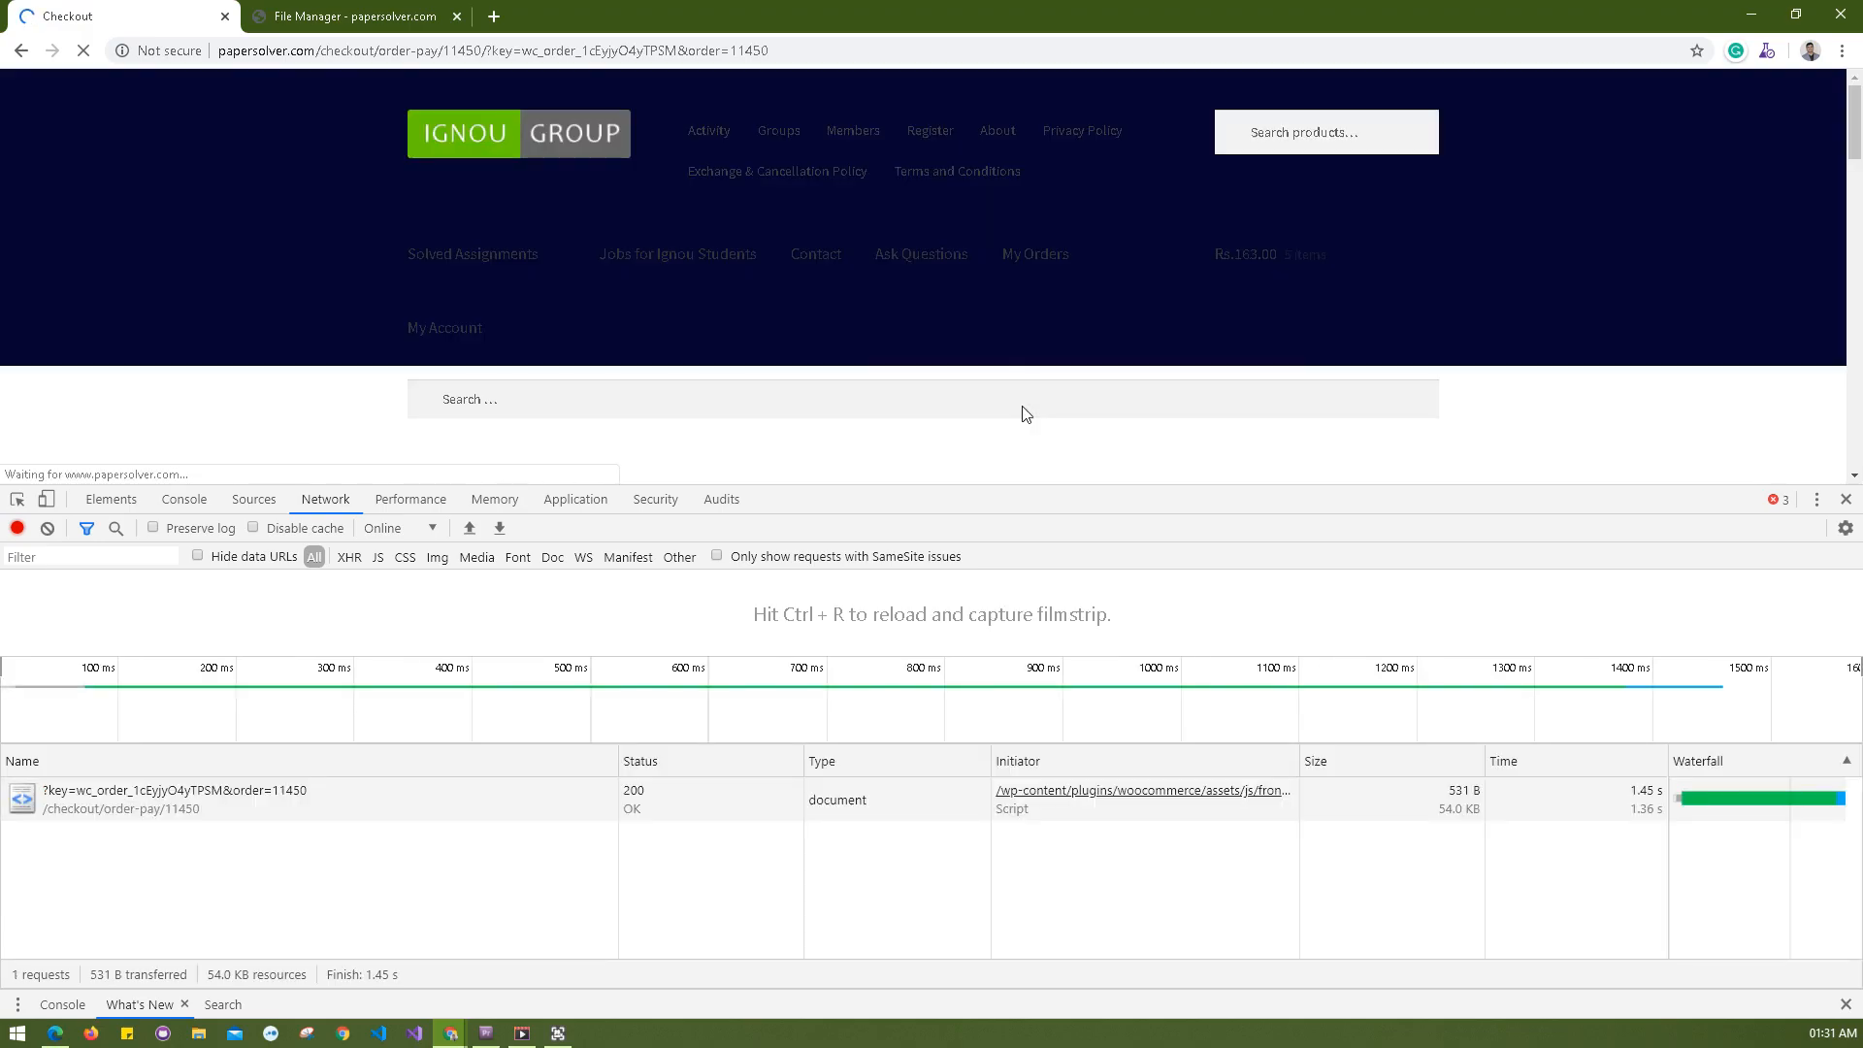